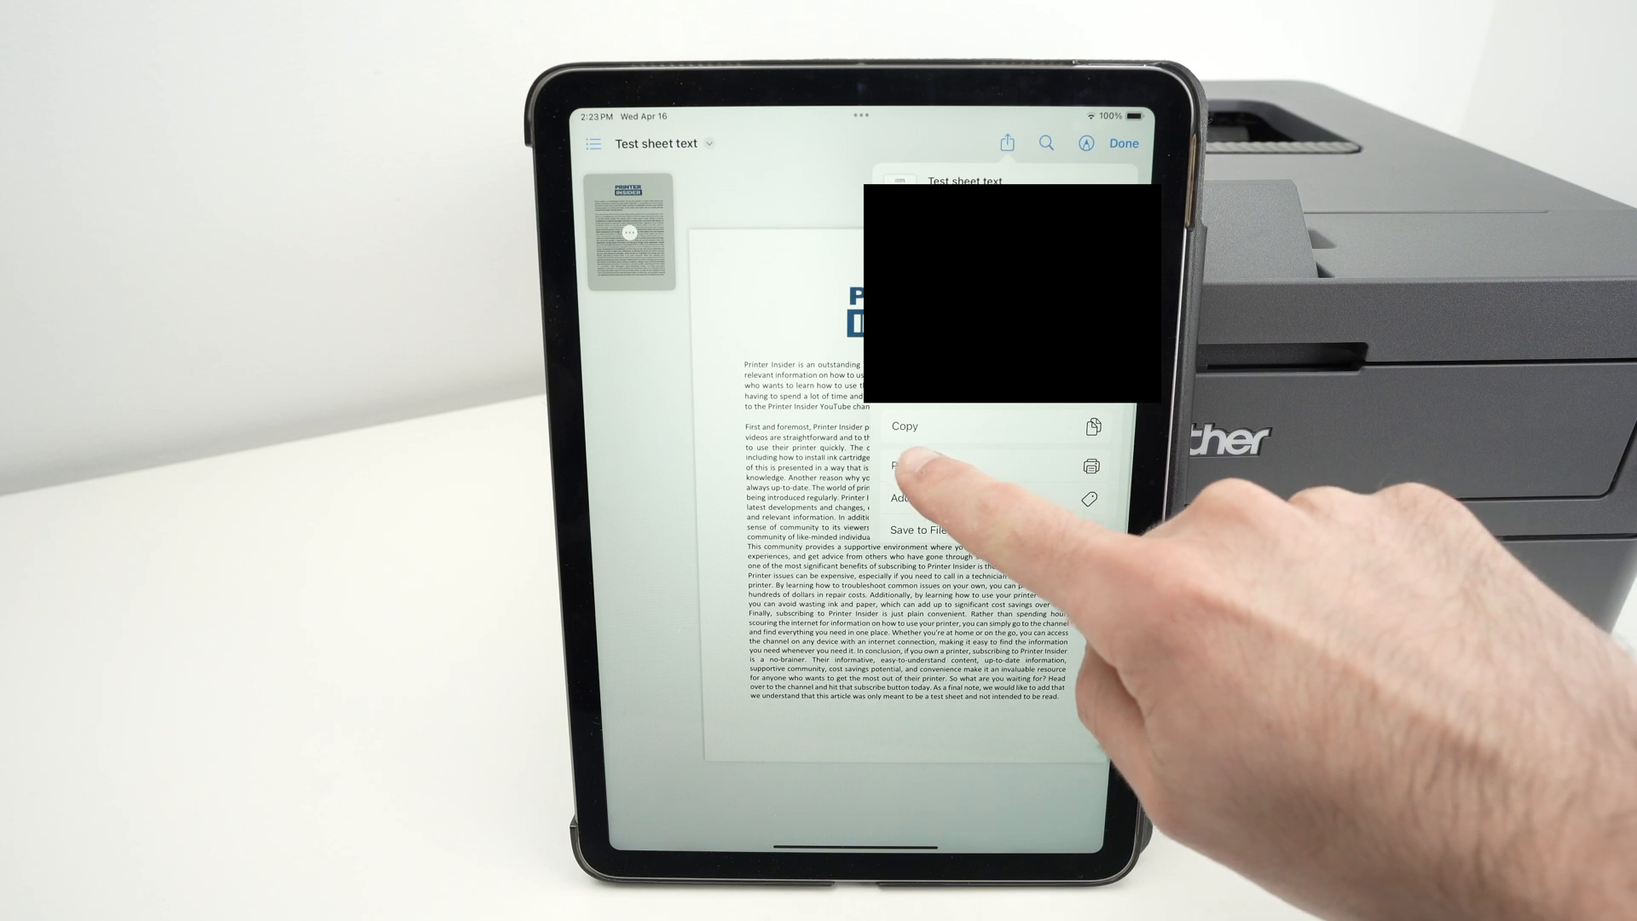
# Step: Print the test sheet to the Brother HL-L2405W from Other Printers and show Media & Quality
pyautogui.click(913, 466)
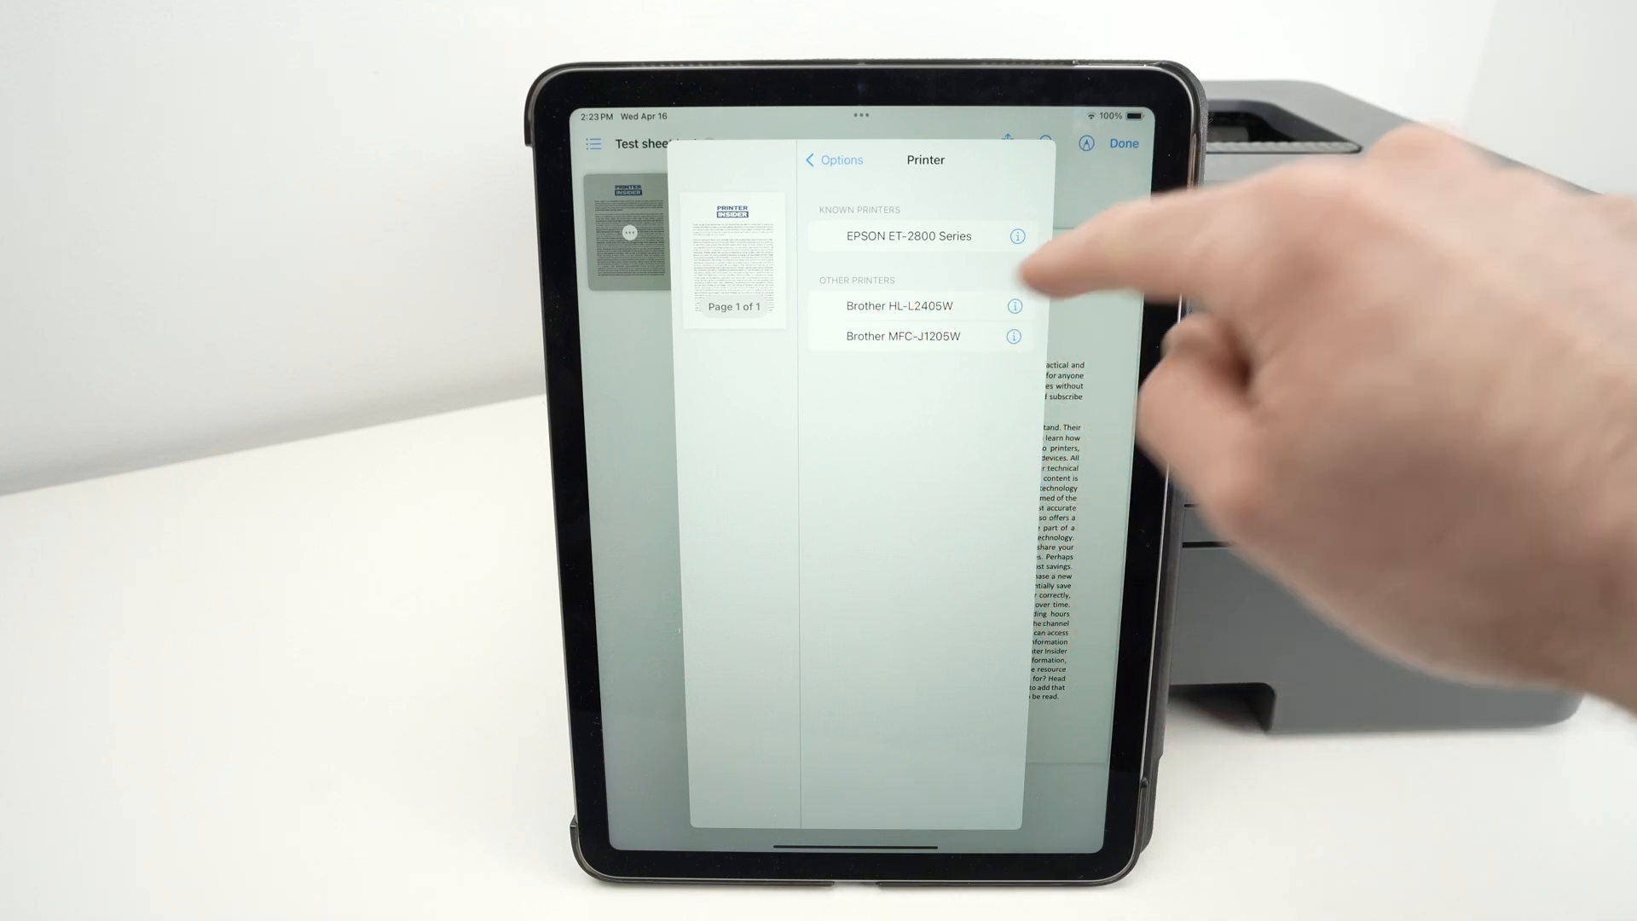
pyautogui.click(896, 306)
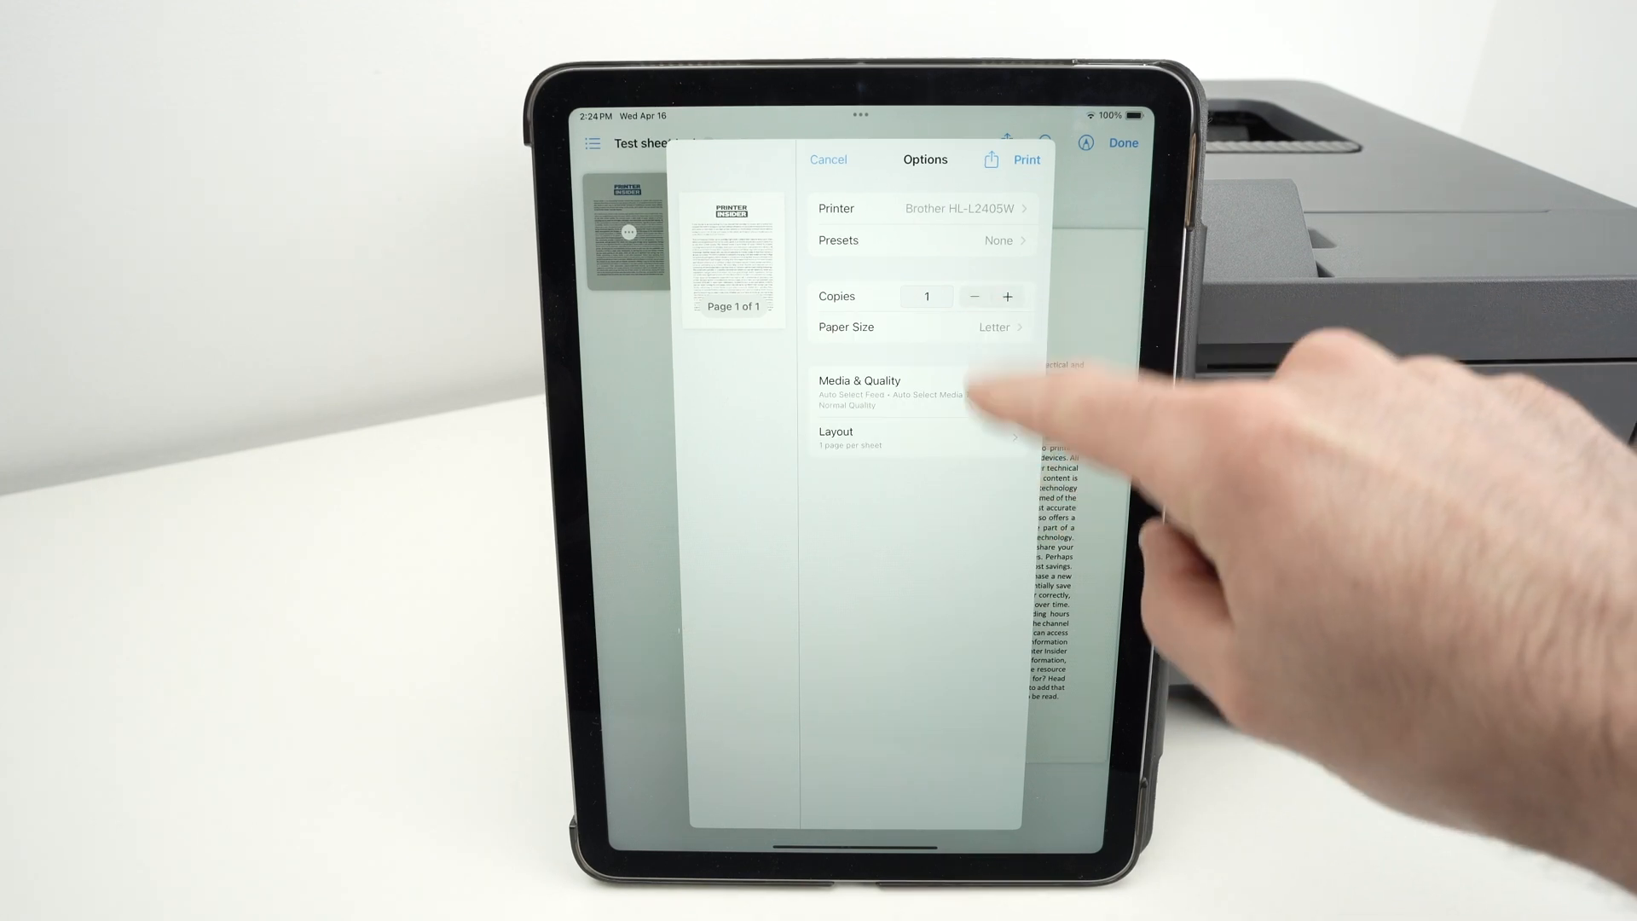
pyautogui.click(828, 159)
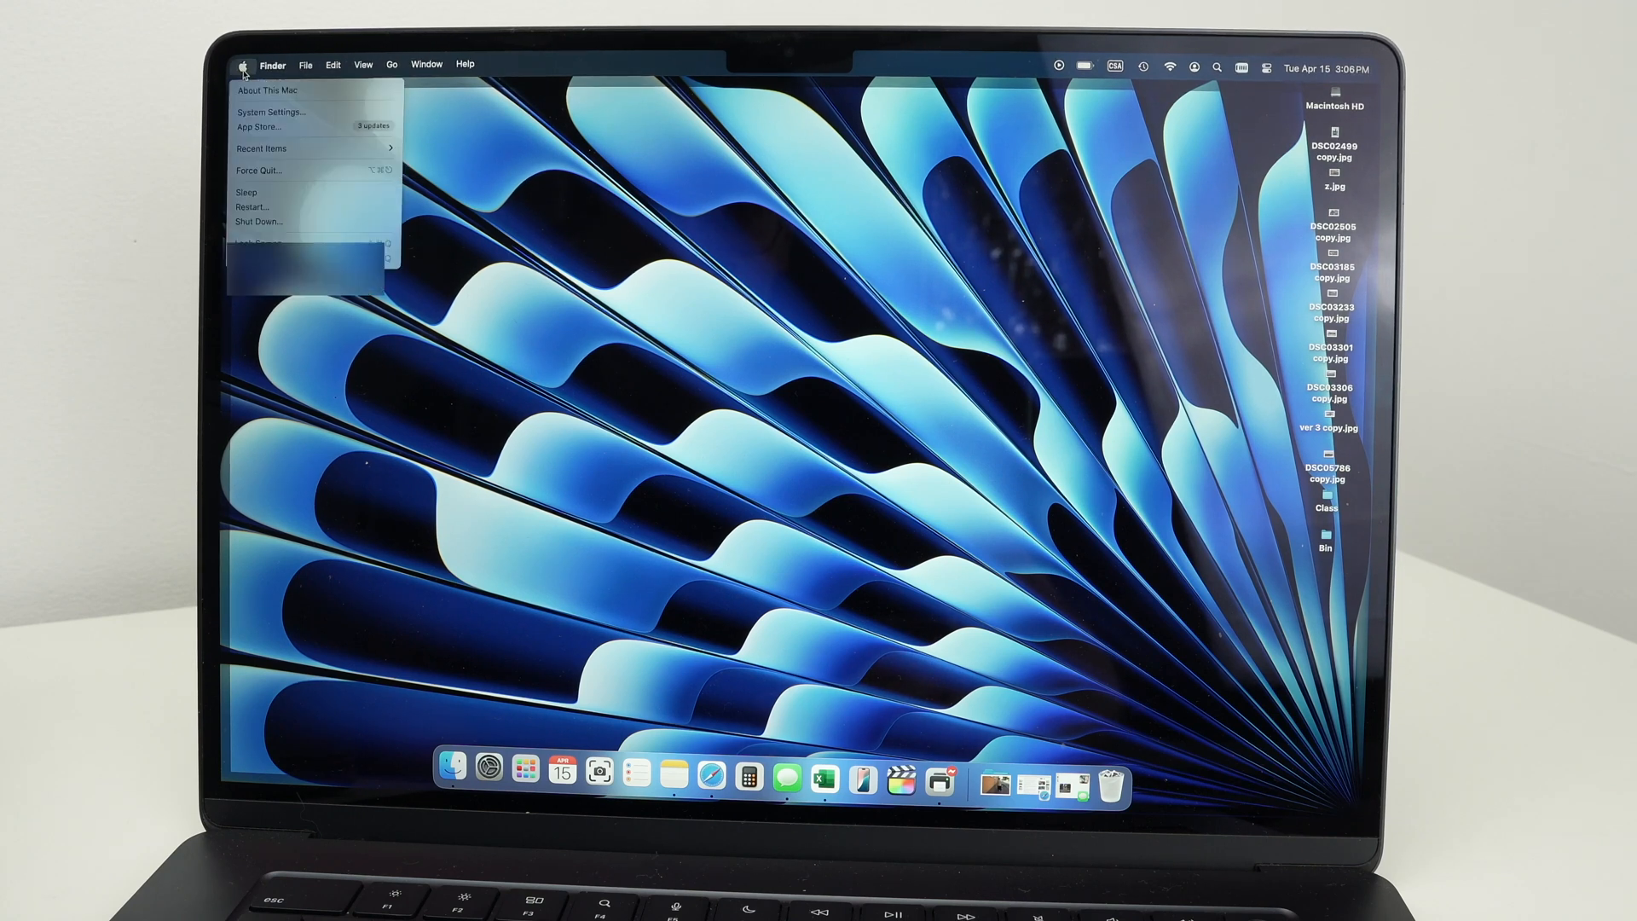
pyautogui.moveTo(268, 89)
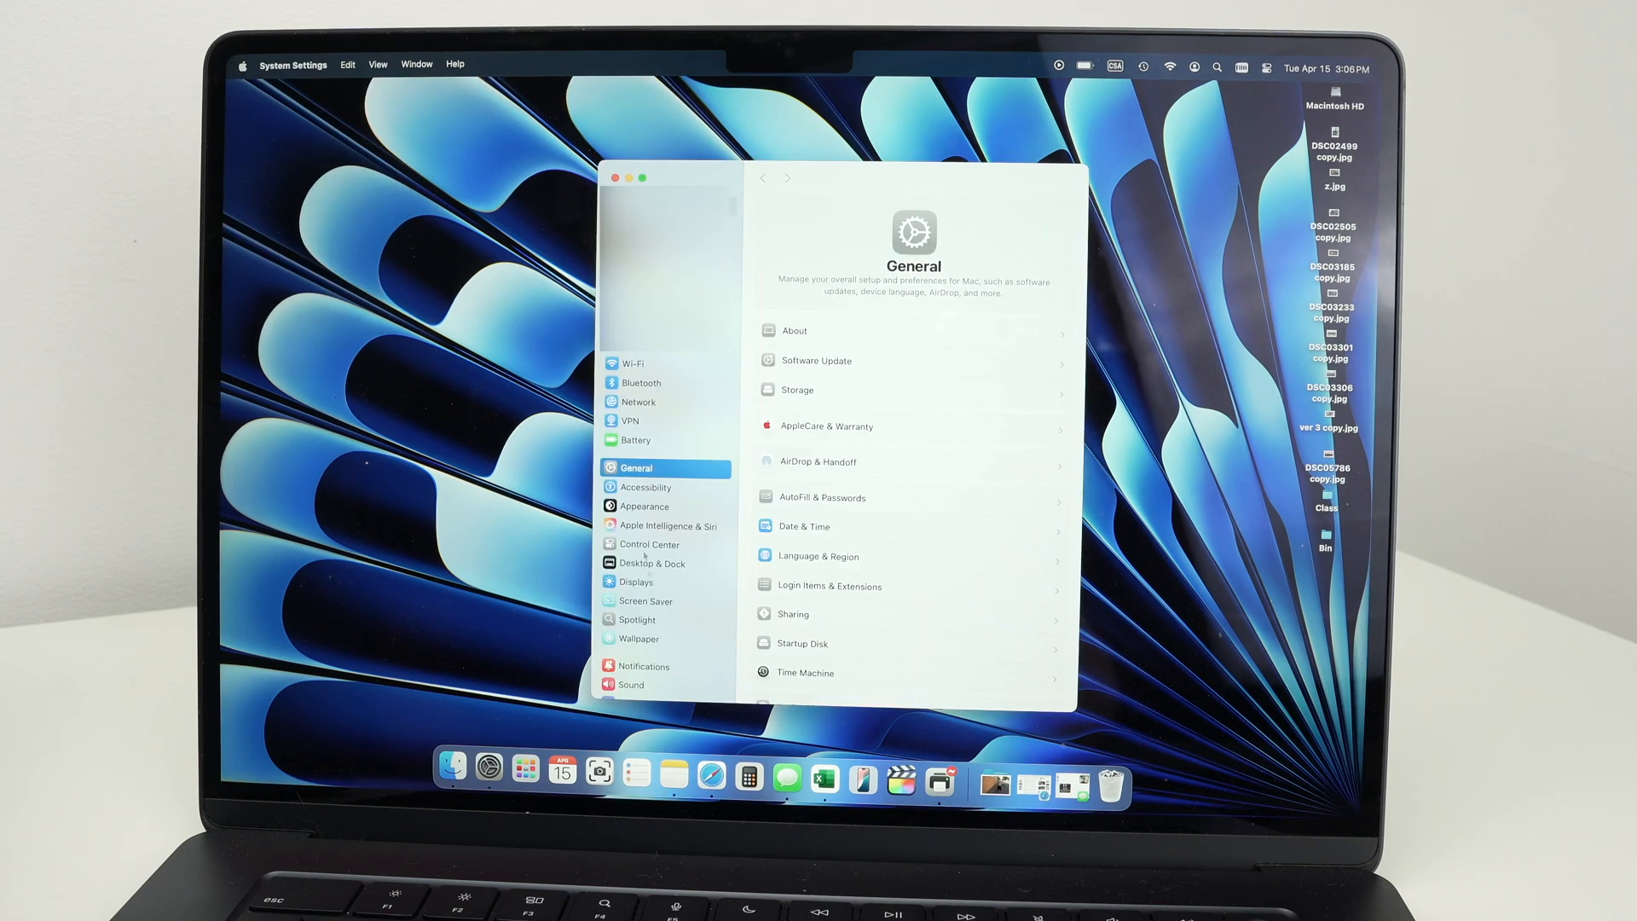
# Step: Go to the Printers & Scanners section of System Settings
pyautogui.scroll(-3)
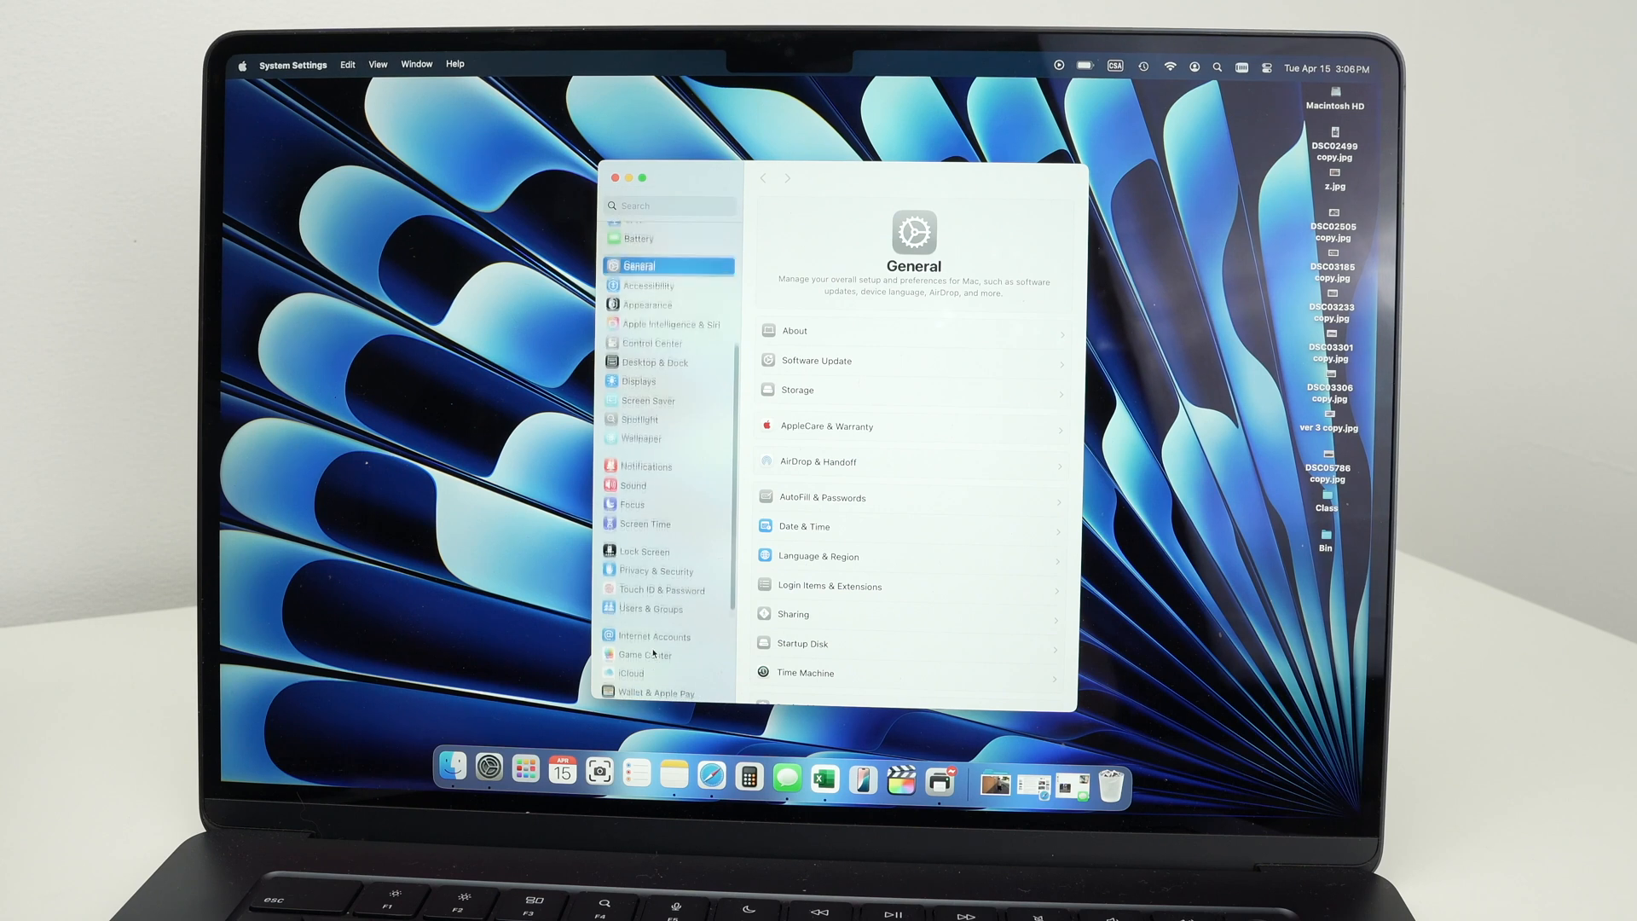
pyautogui.scroll(-3)
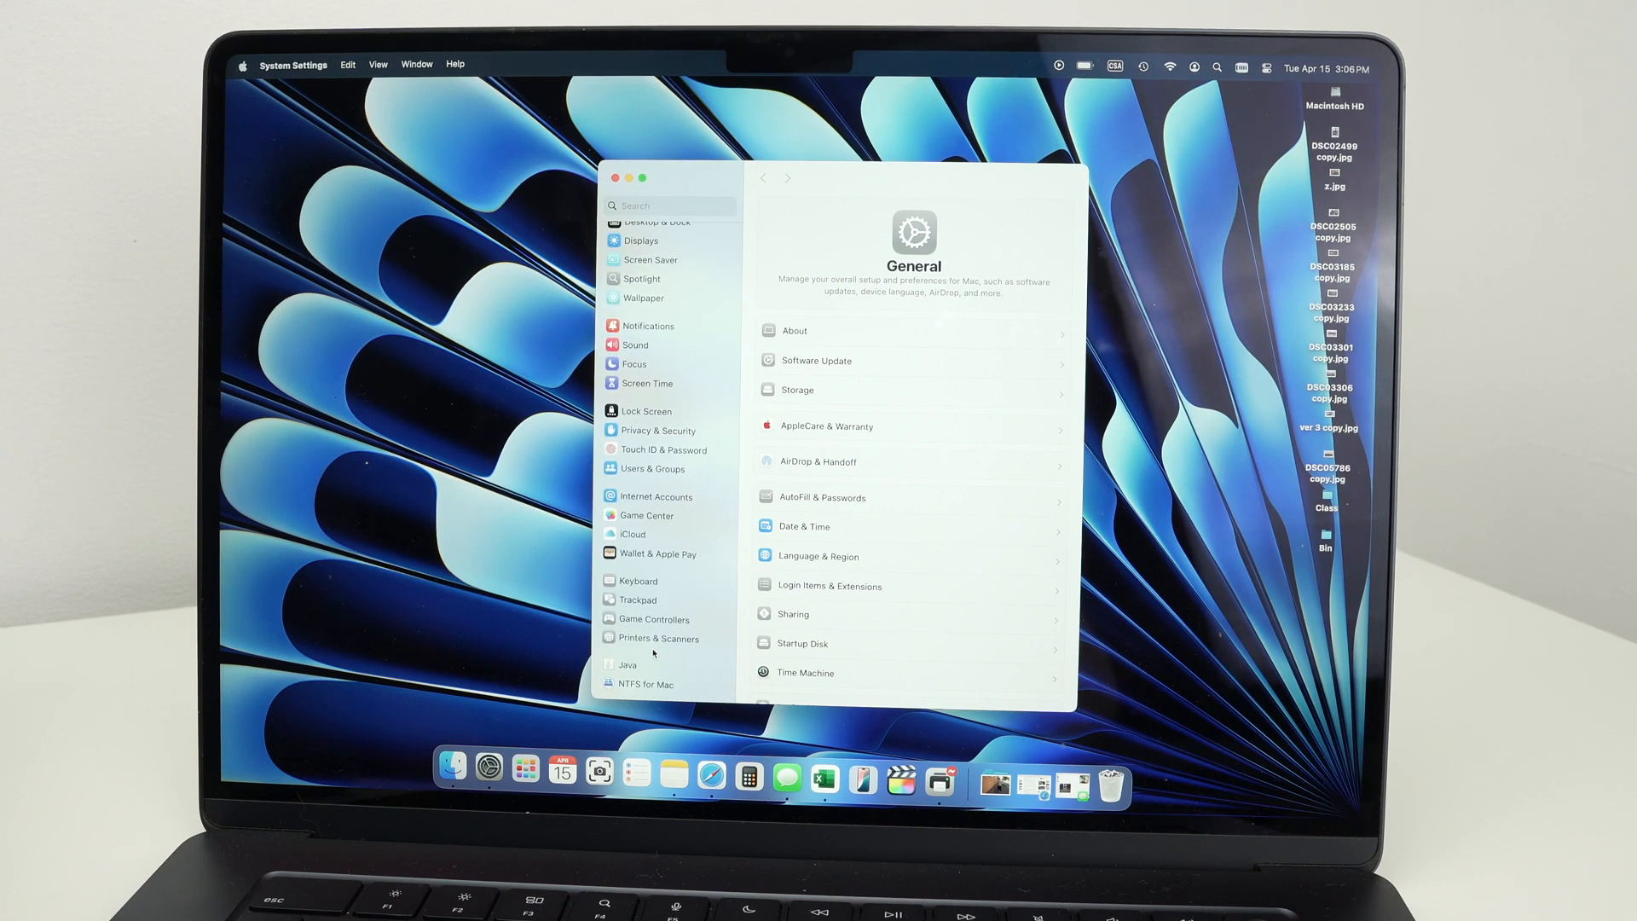
pyautogui.click(657, 638)
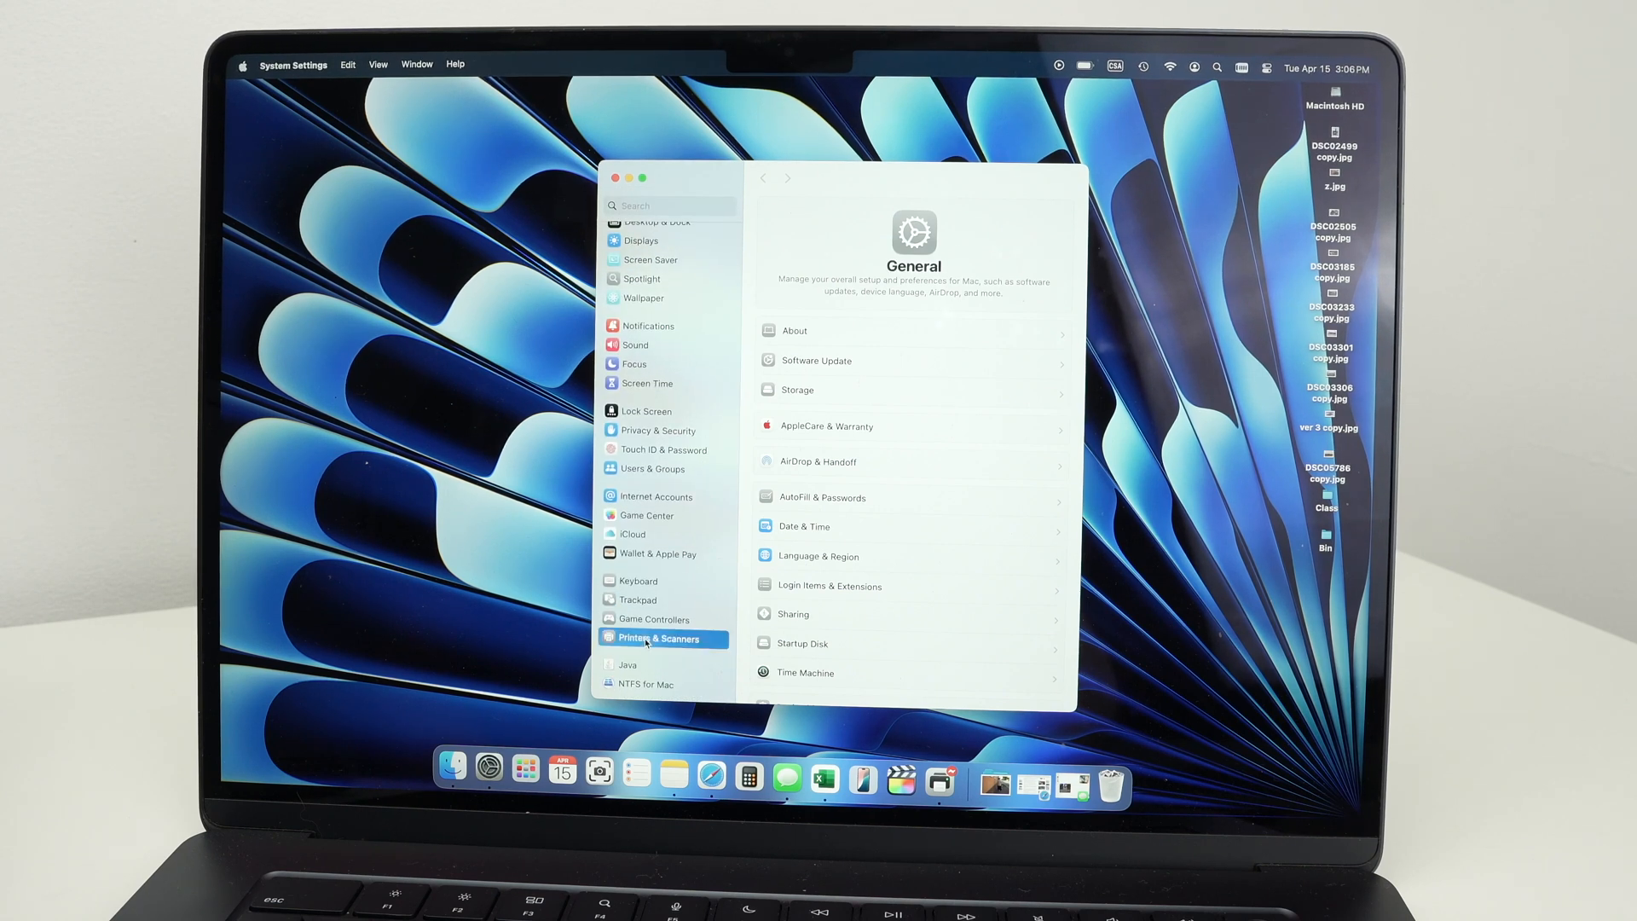
pyautogui.click(660, 638)
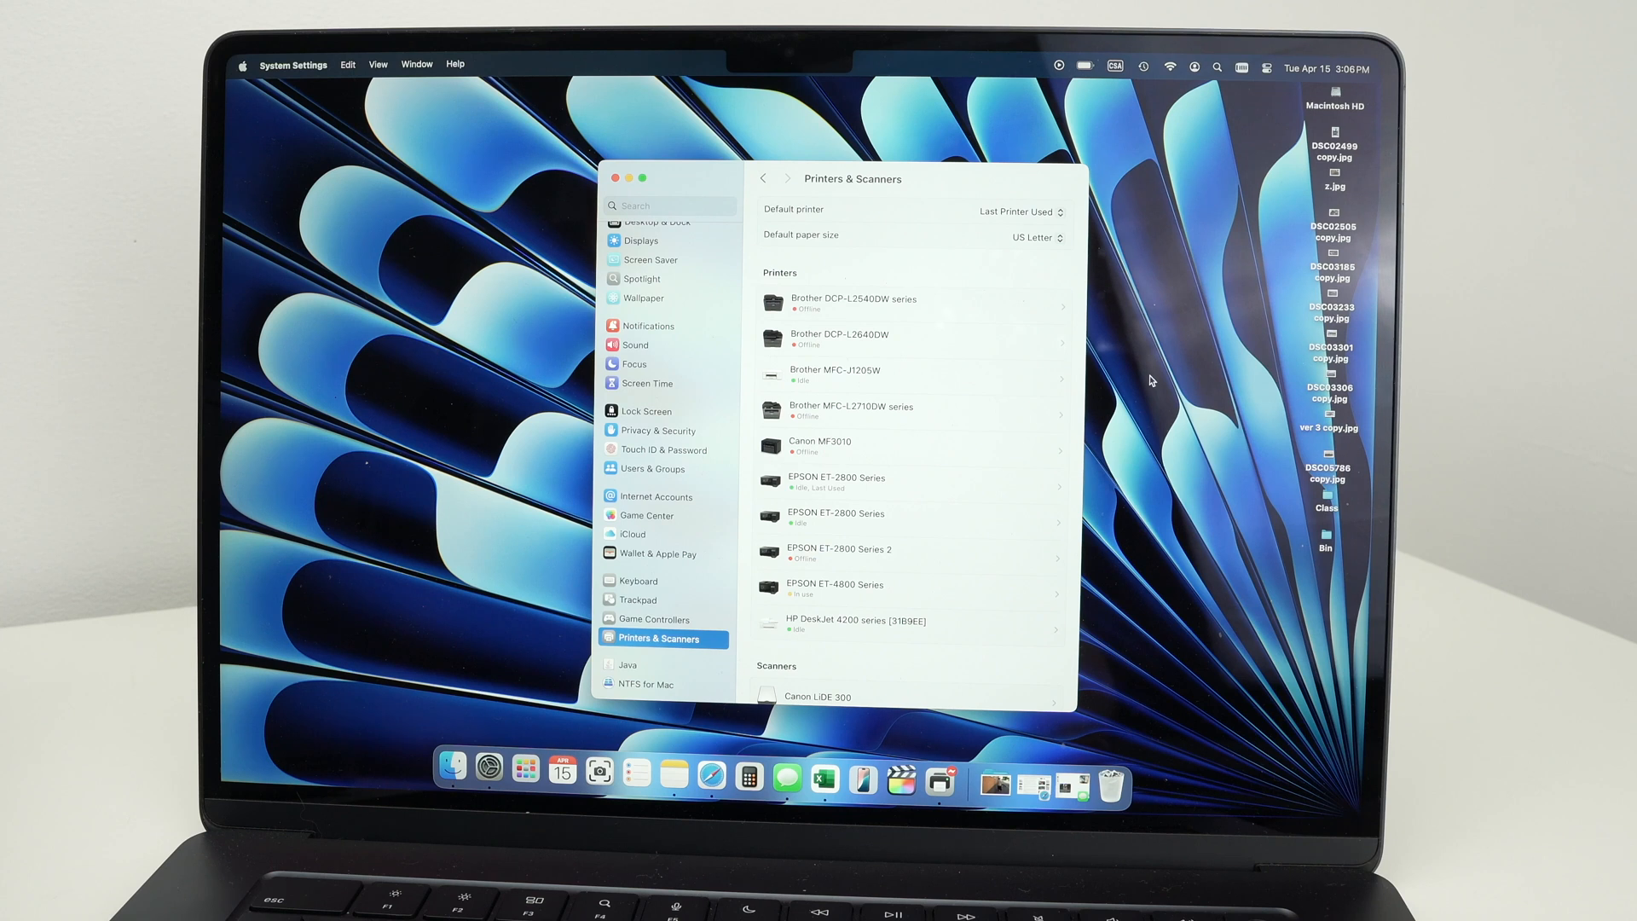
pyautogui.moveTo(919, 478)
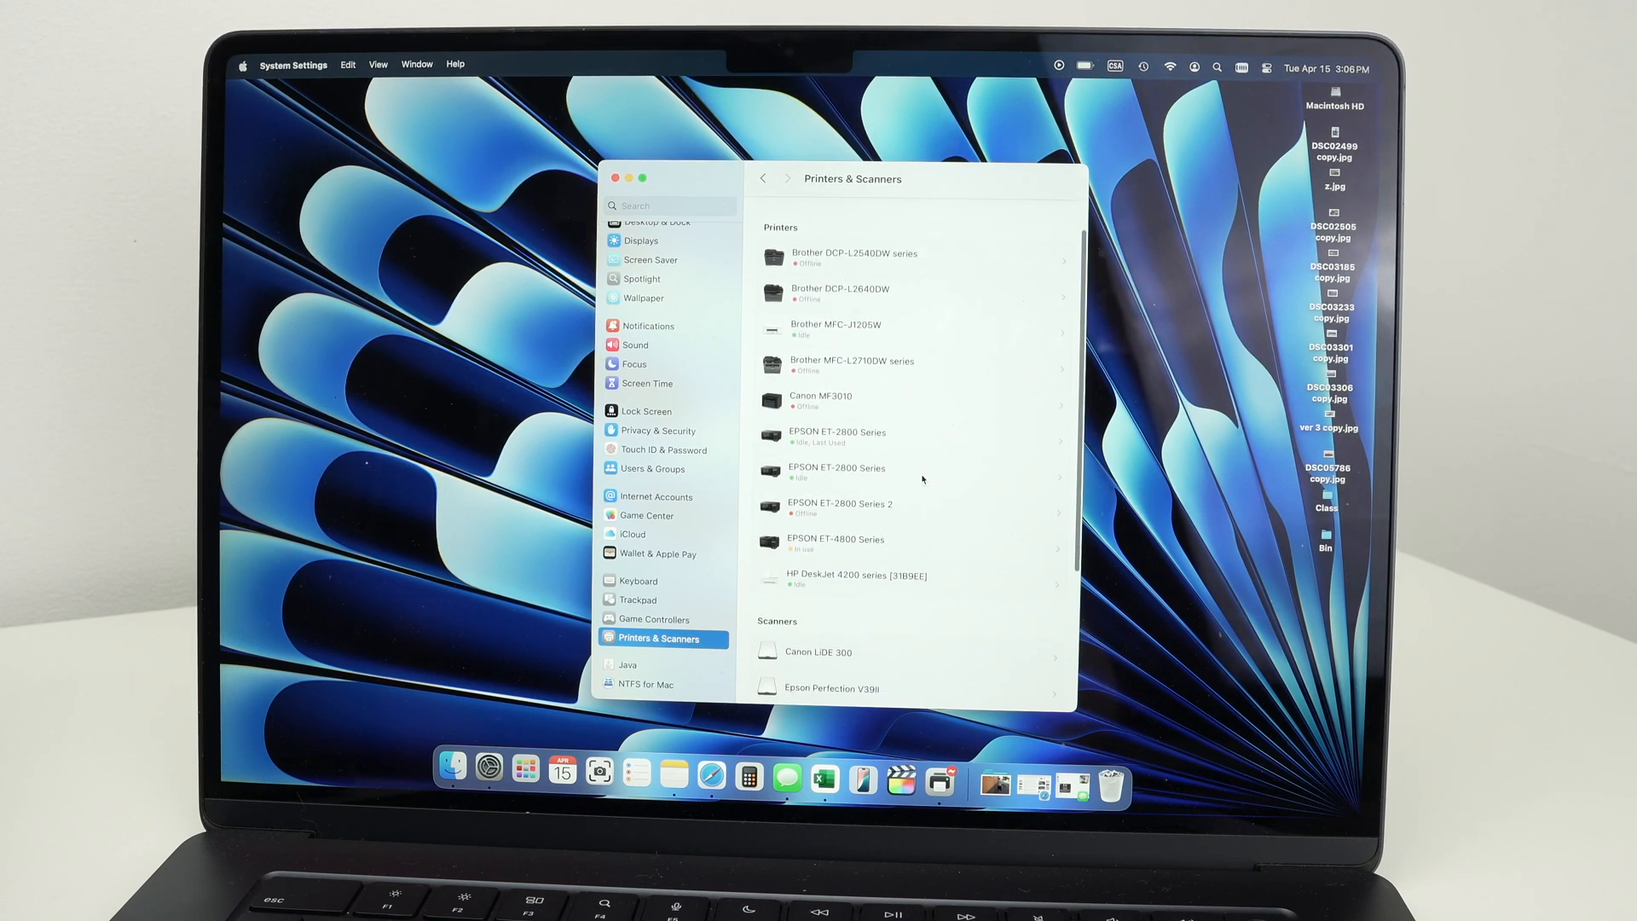
# Step: Start adding a new printer, scanner, or fax
pyautogui.scroll(-3)
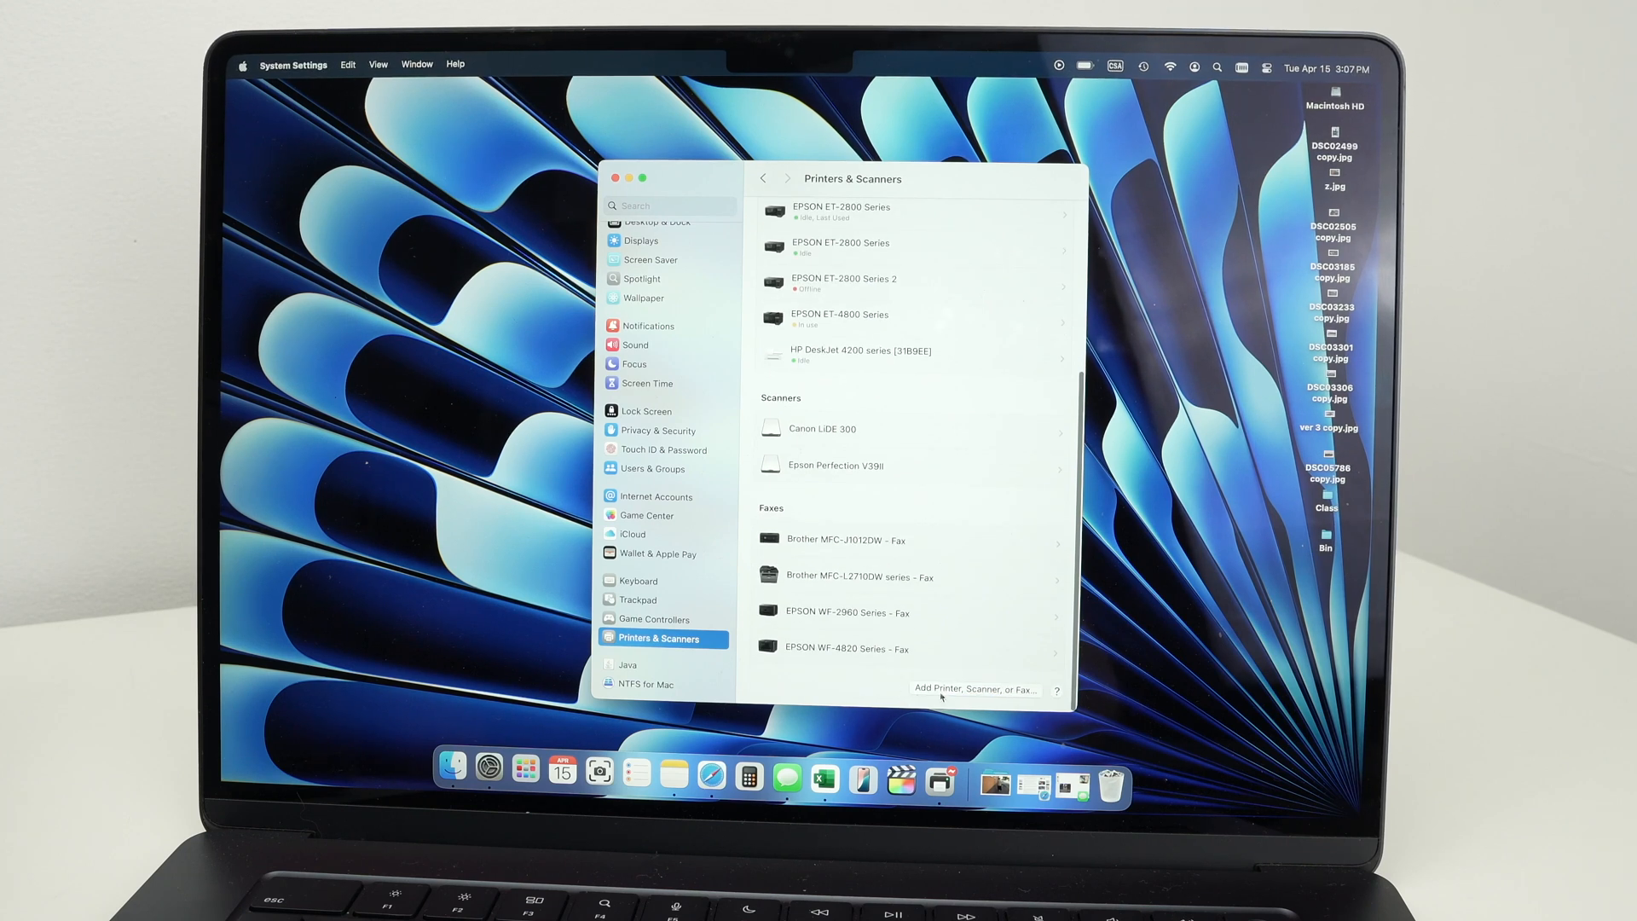
pyautogui.moveTo(986, 696)
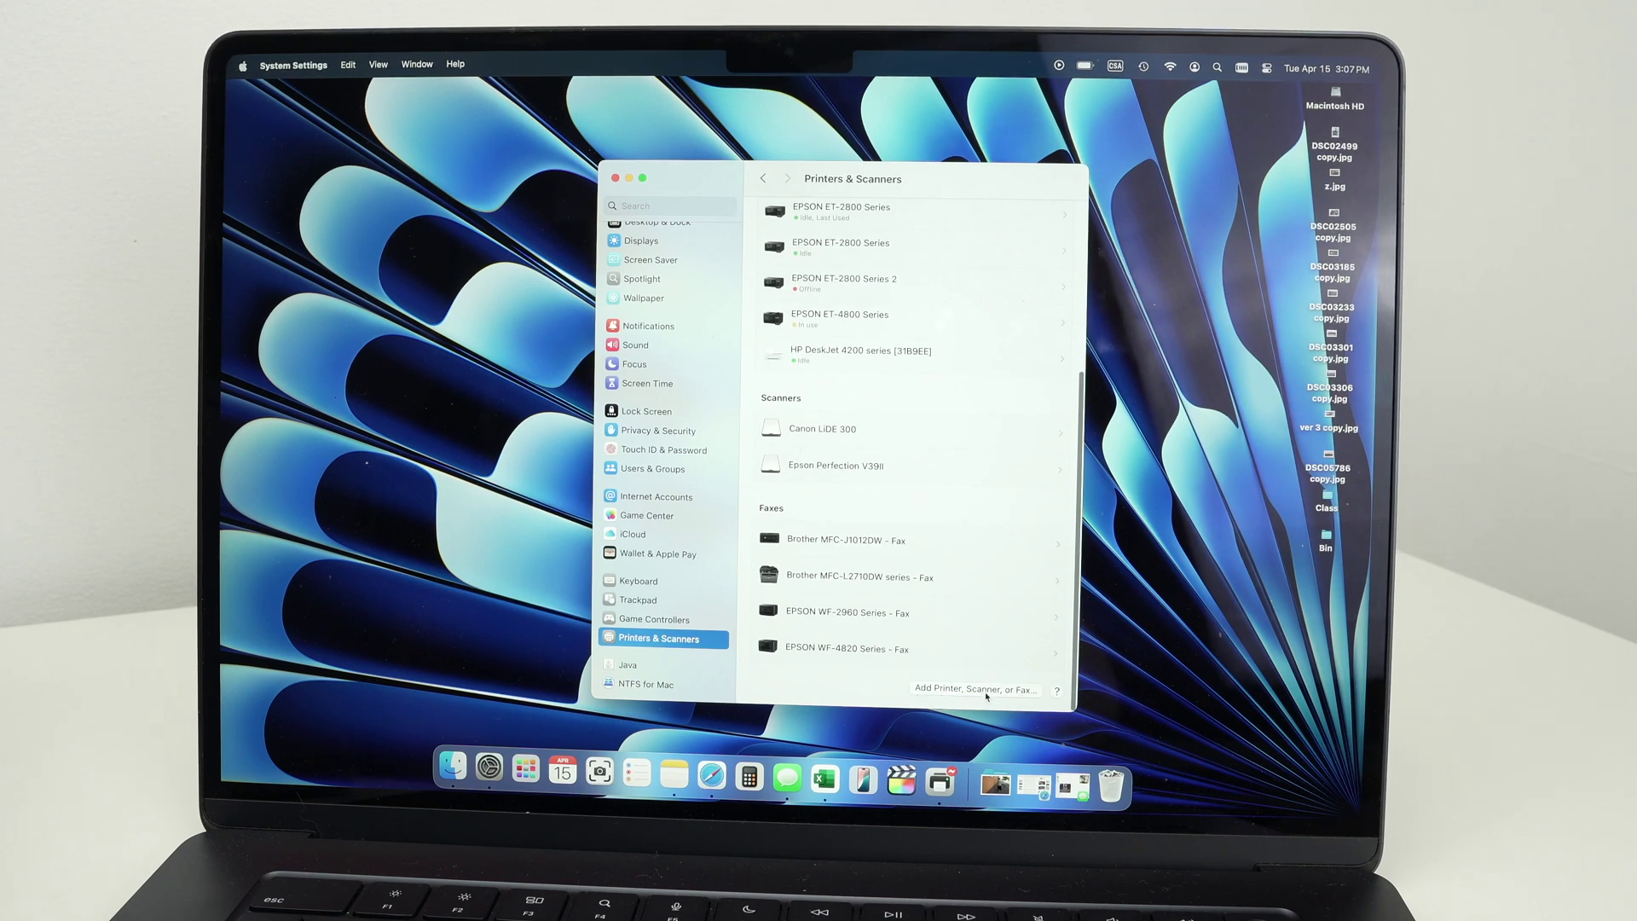
pyautogui.click(974, 688)
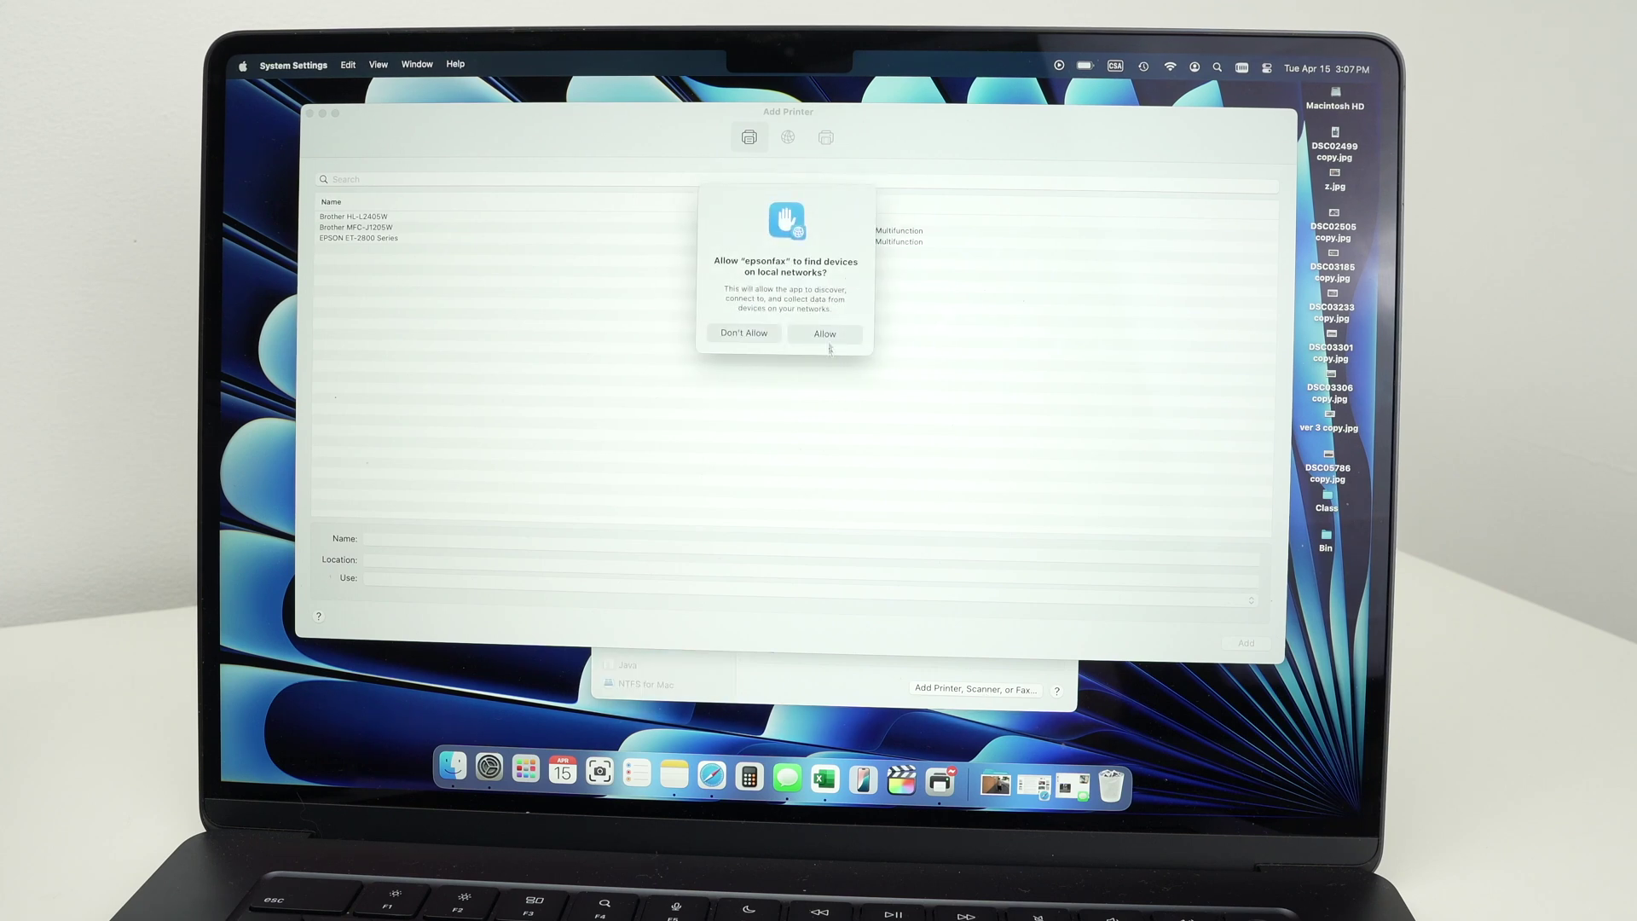
# Step: Allow local network discovery, then add the Brother HL-L2405W printer
pyautogui.click(824, 334)
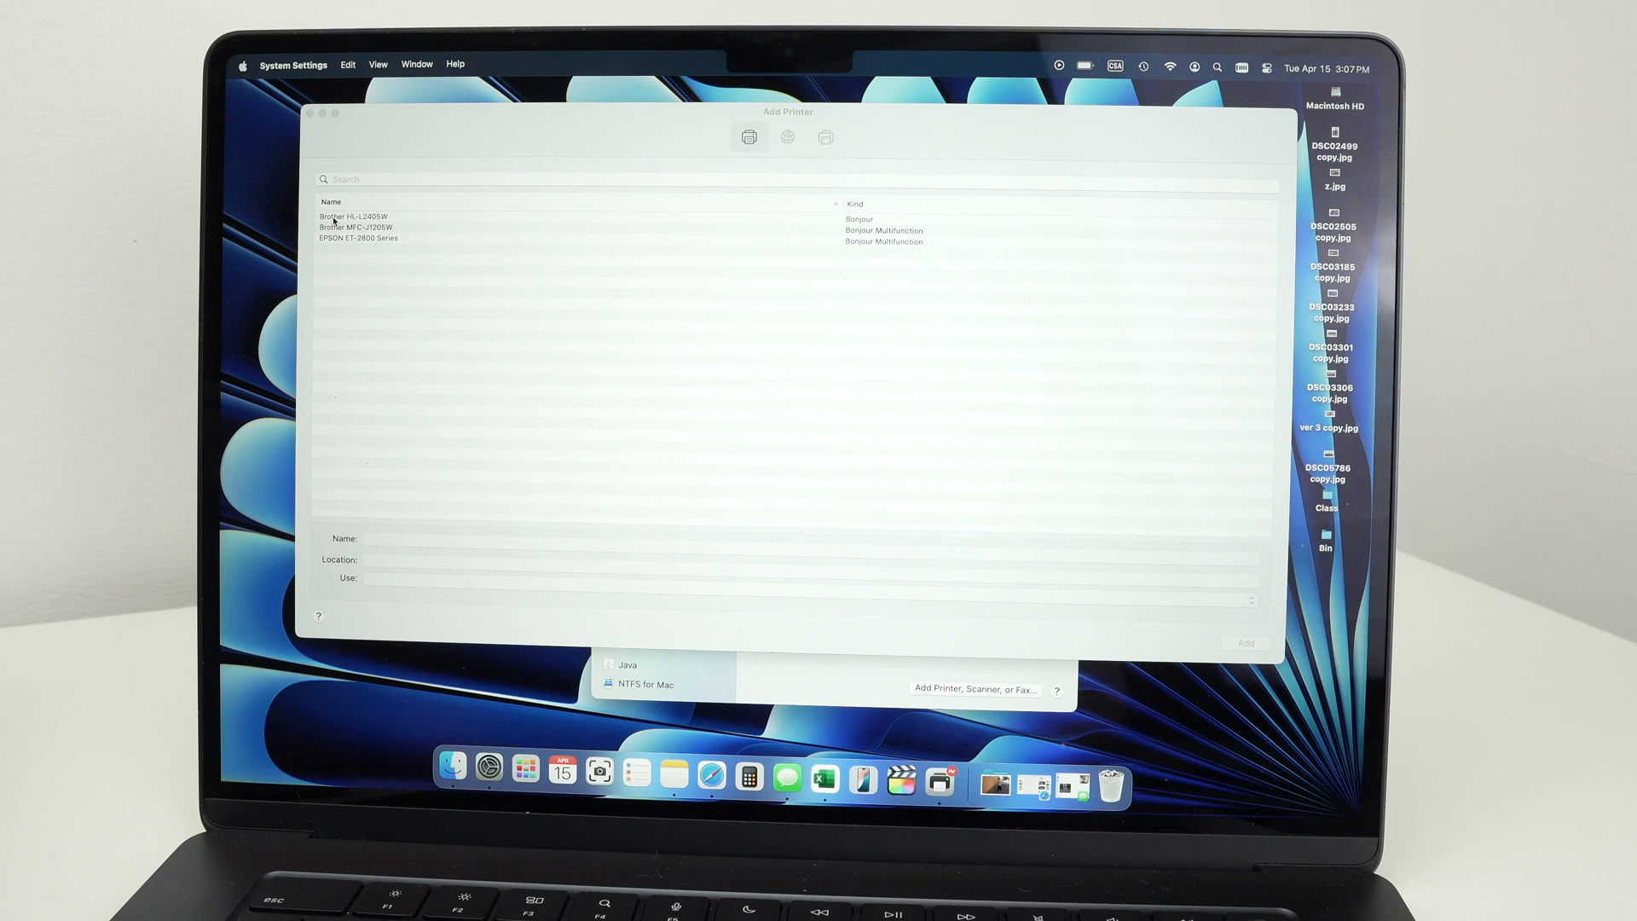
pyautogui.click(355, 216)
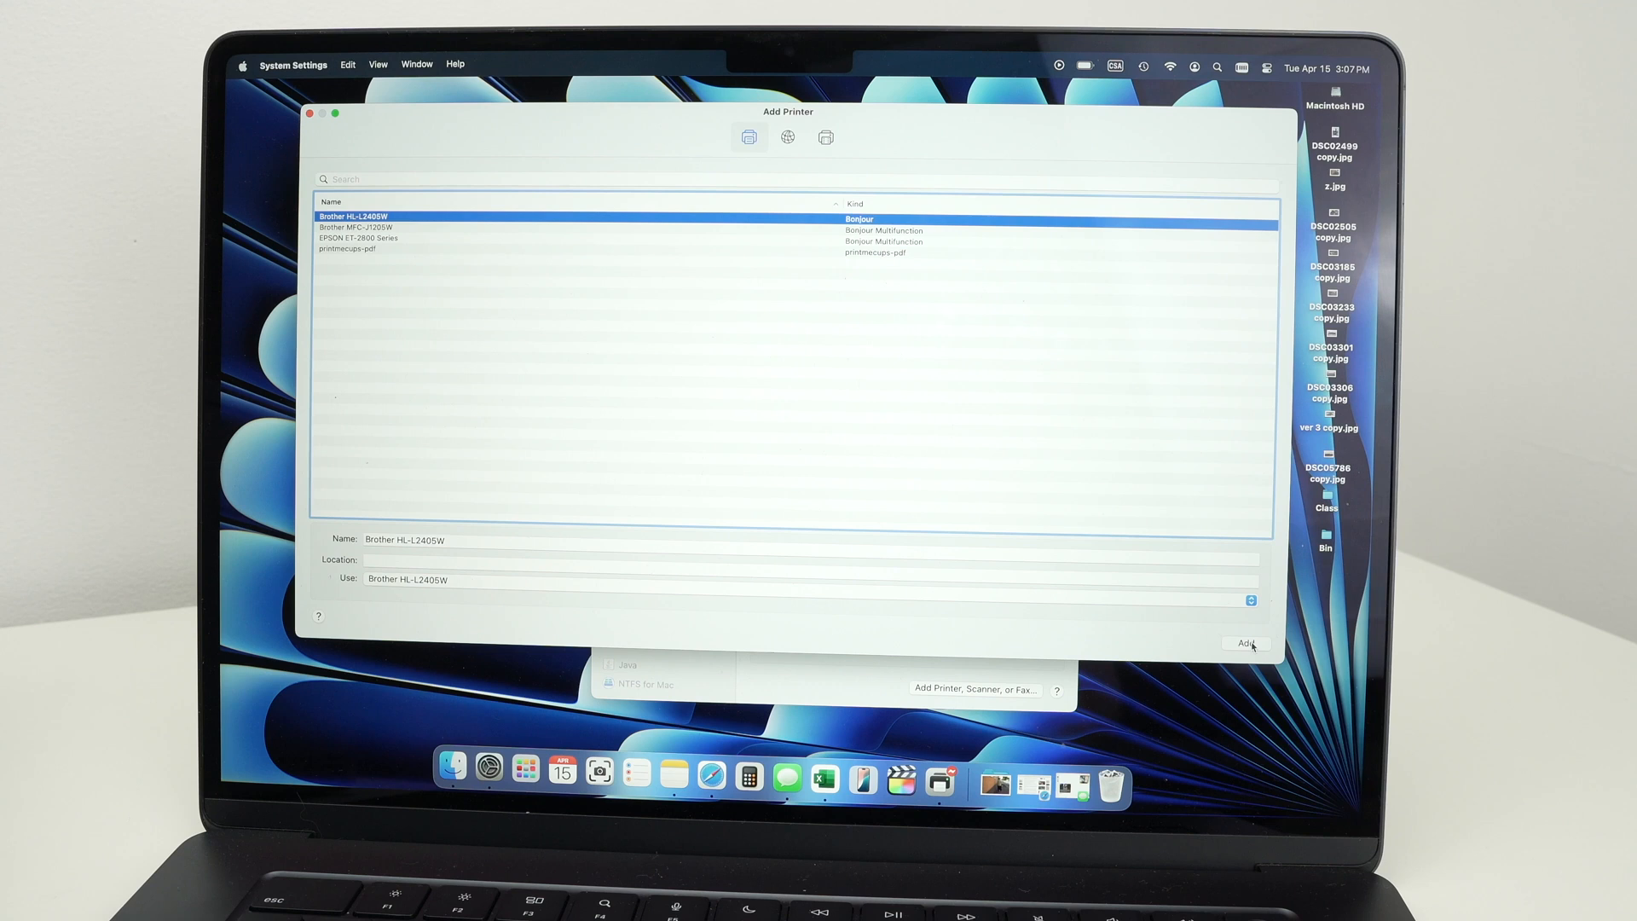
pyautogui.moveTo(1242, 646)
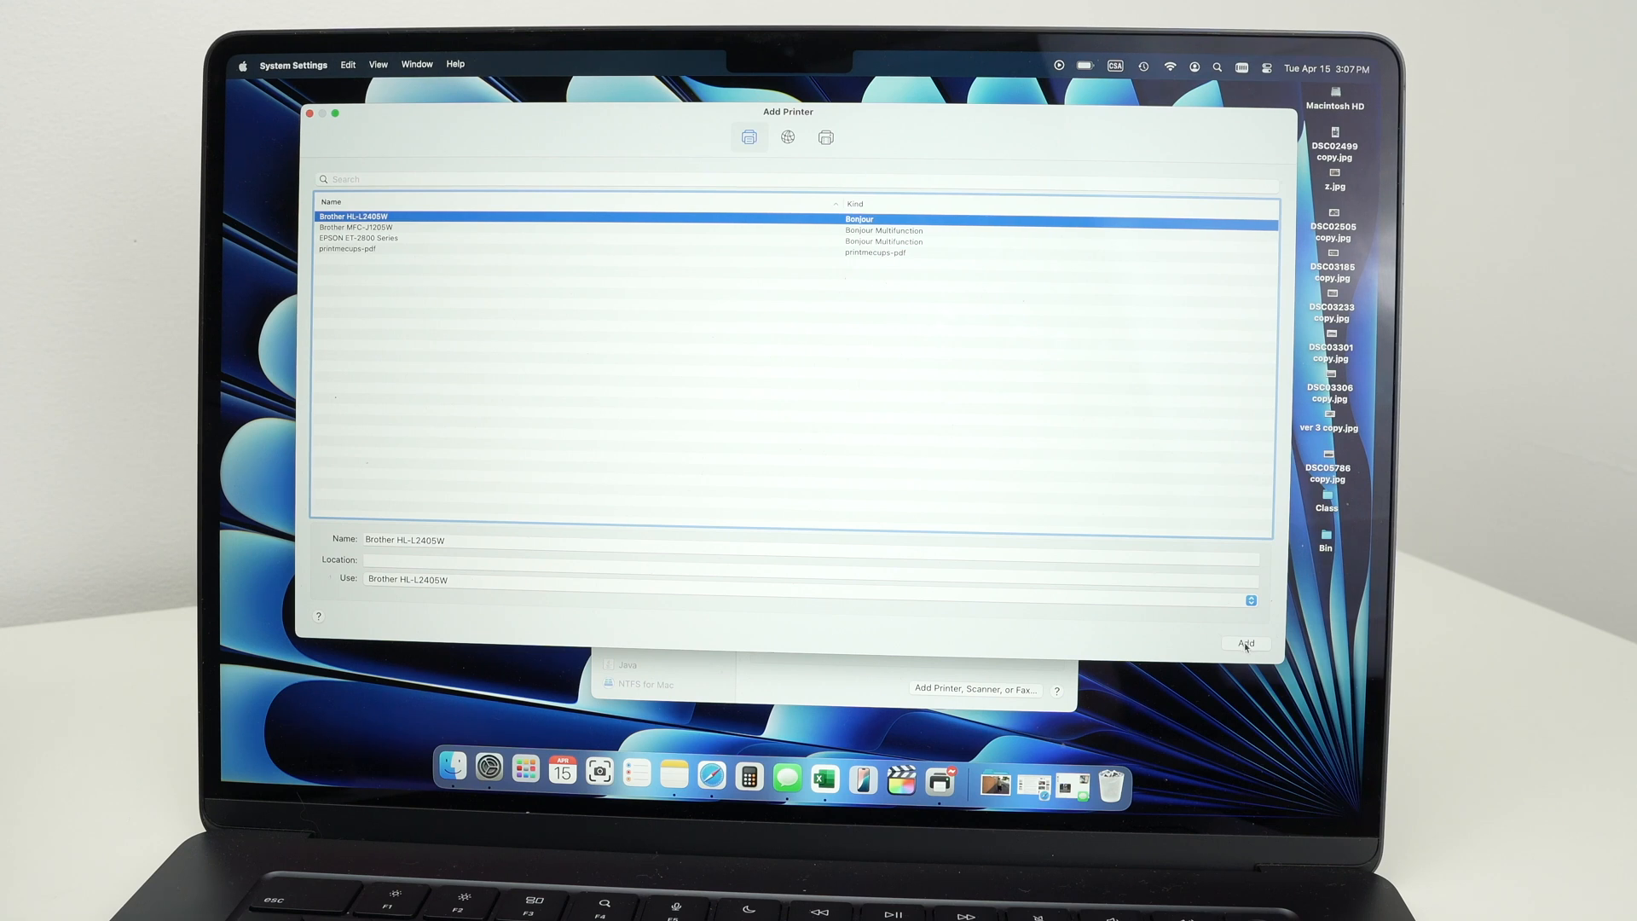
pyautogui.click(1243, 642)
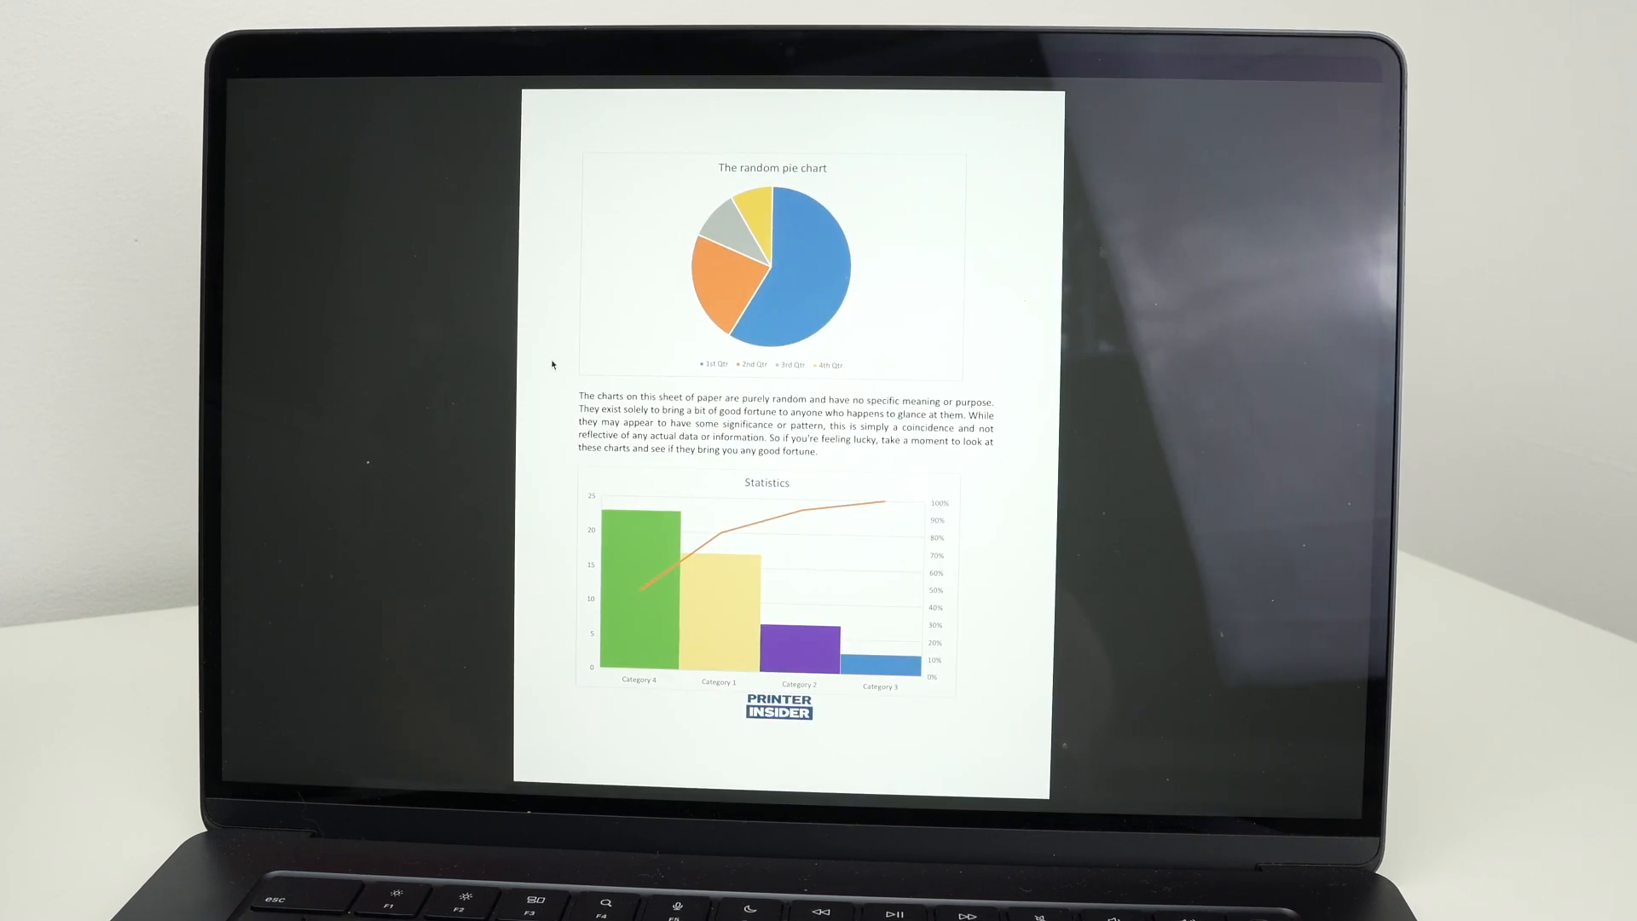
pyautogui.moveTo(503, 247)
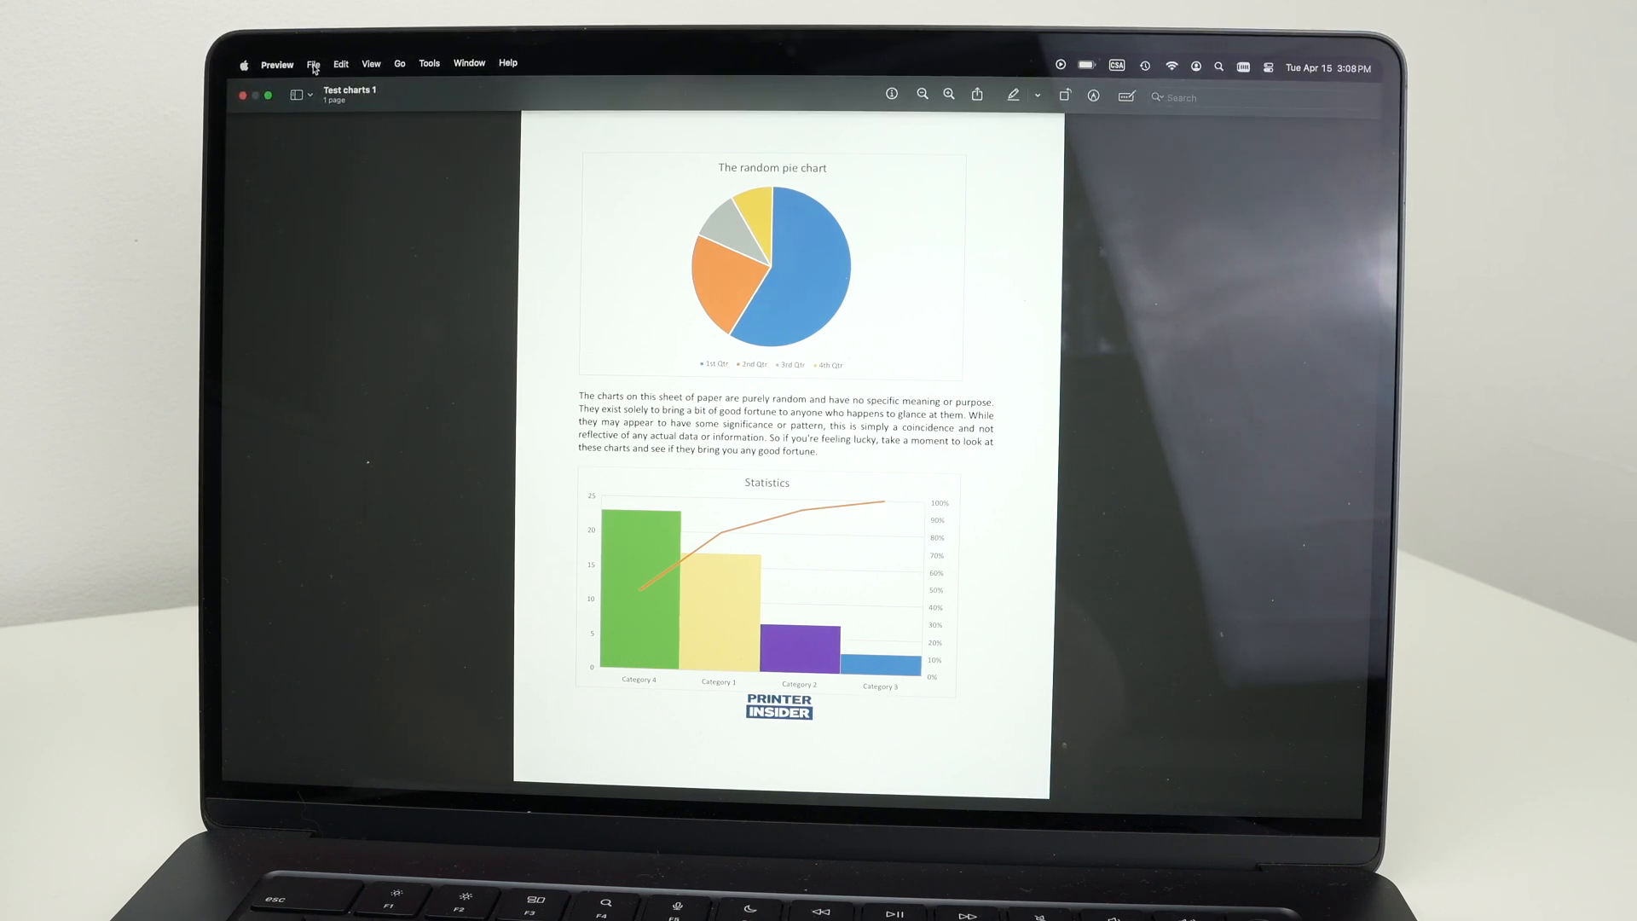
# Step: Open the print dialog for the Test charts 1 page via File > Print…
pyautogui.click(313, 62)
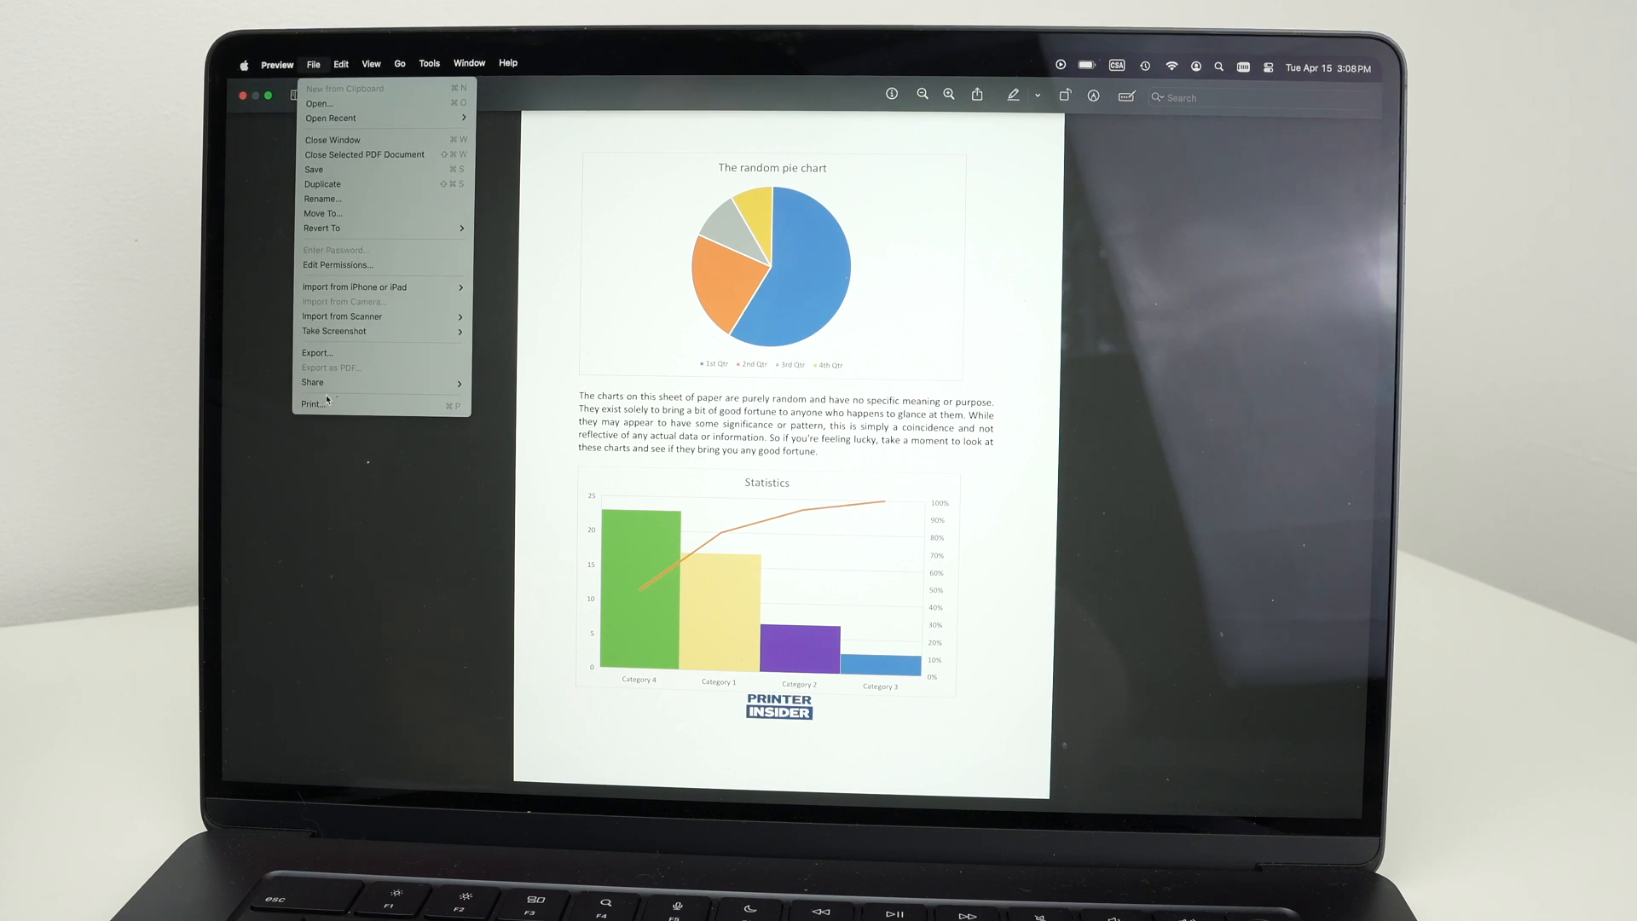
pyautogui.click(309, 405)
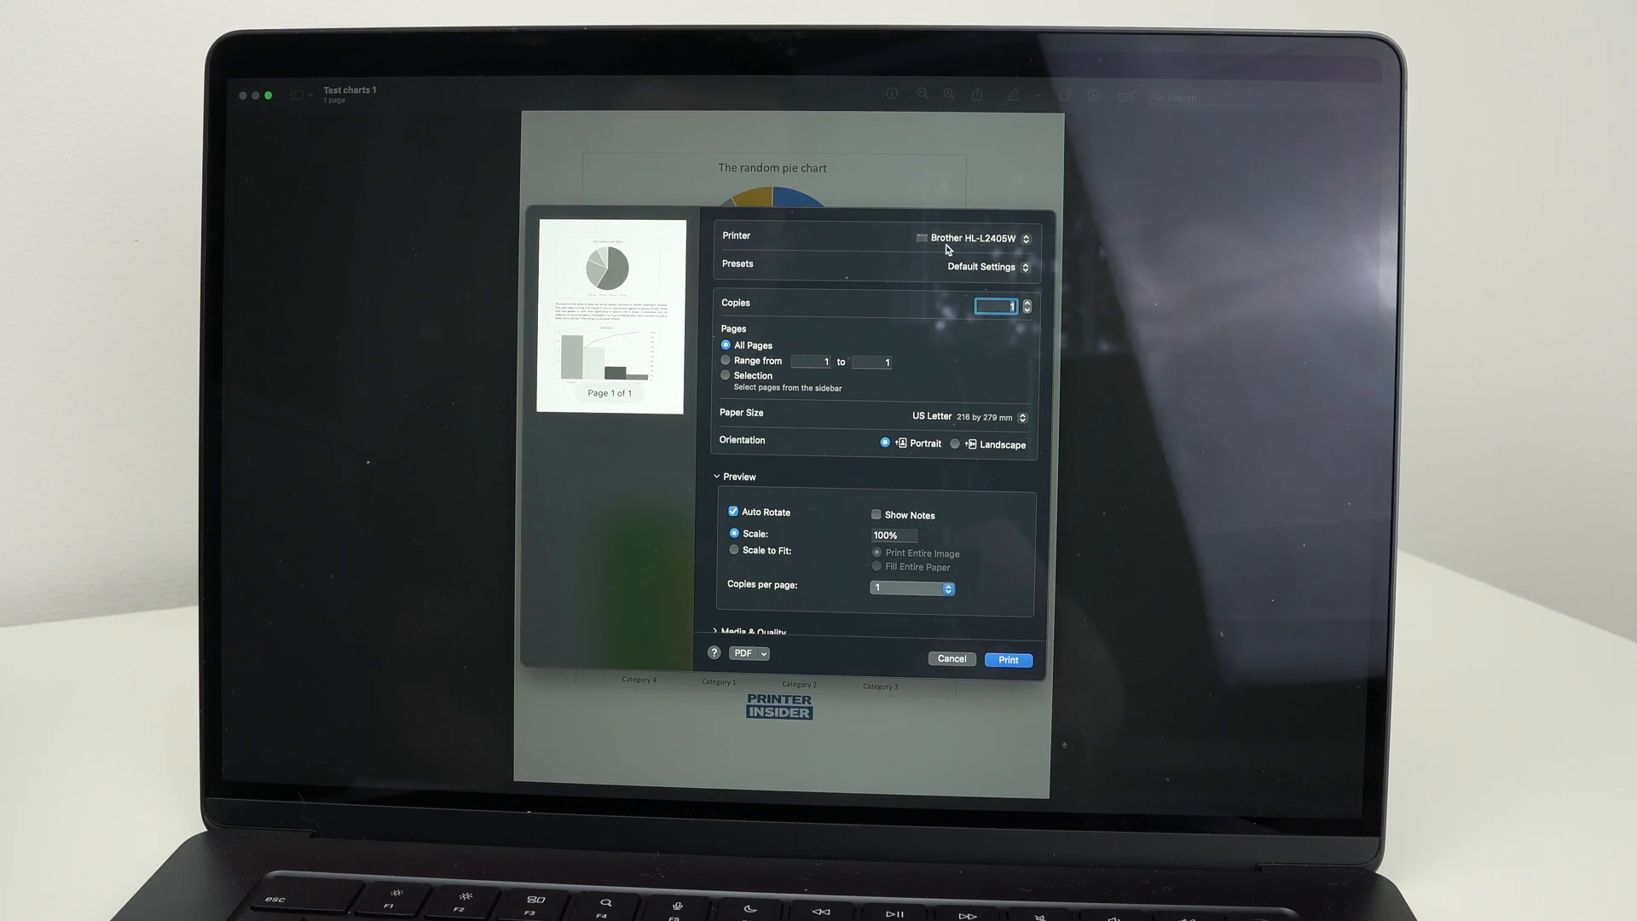
pyautogui.moveTo(824, 540)
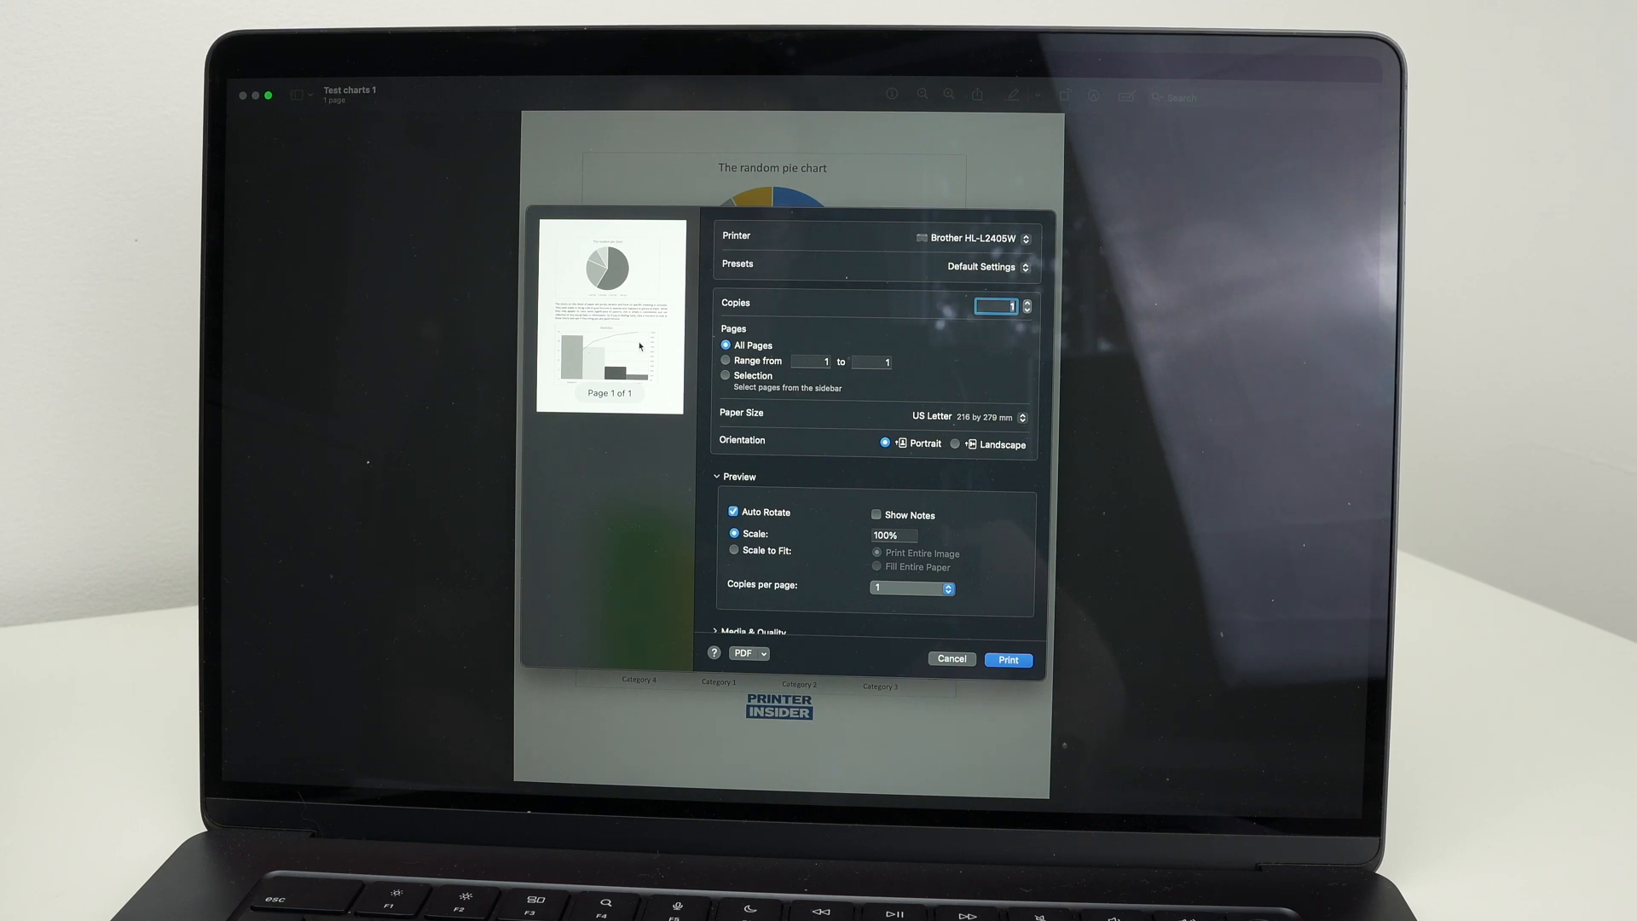
# Step: Expand Media & Quality and list the Draft, Normal and Best quality options
pyautogui.scroll(-3)
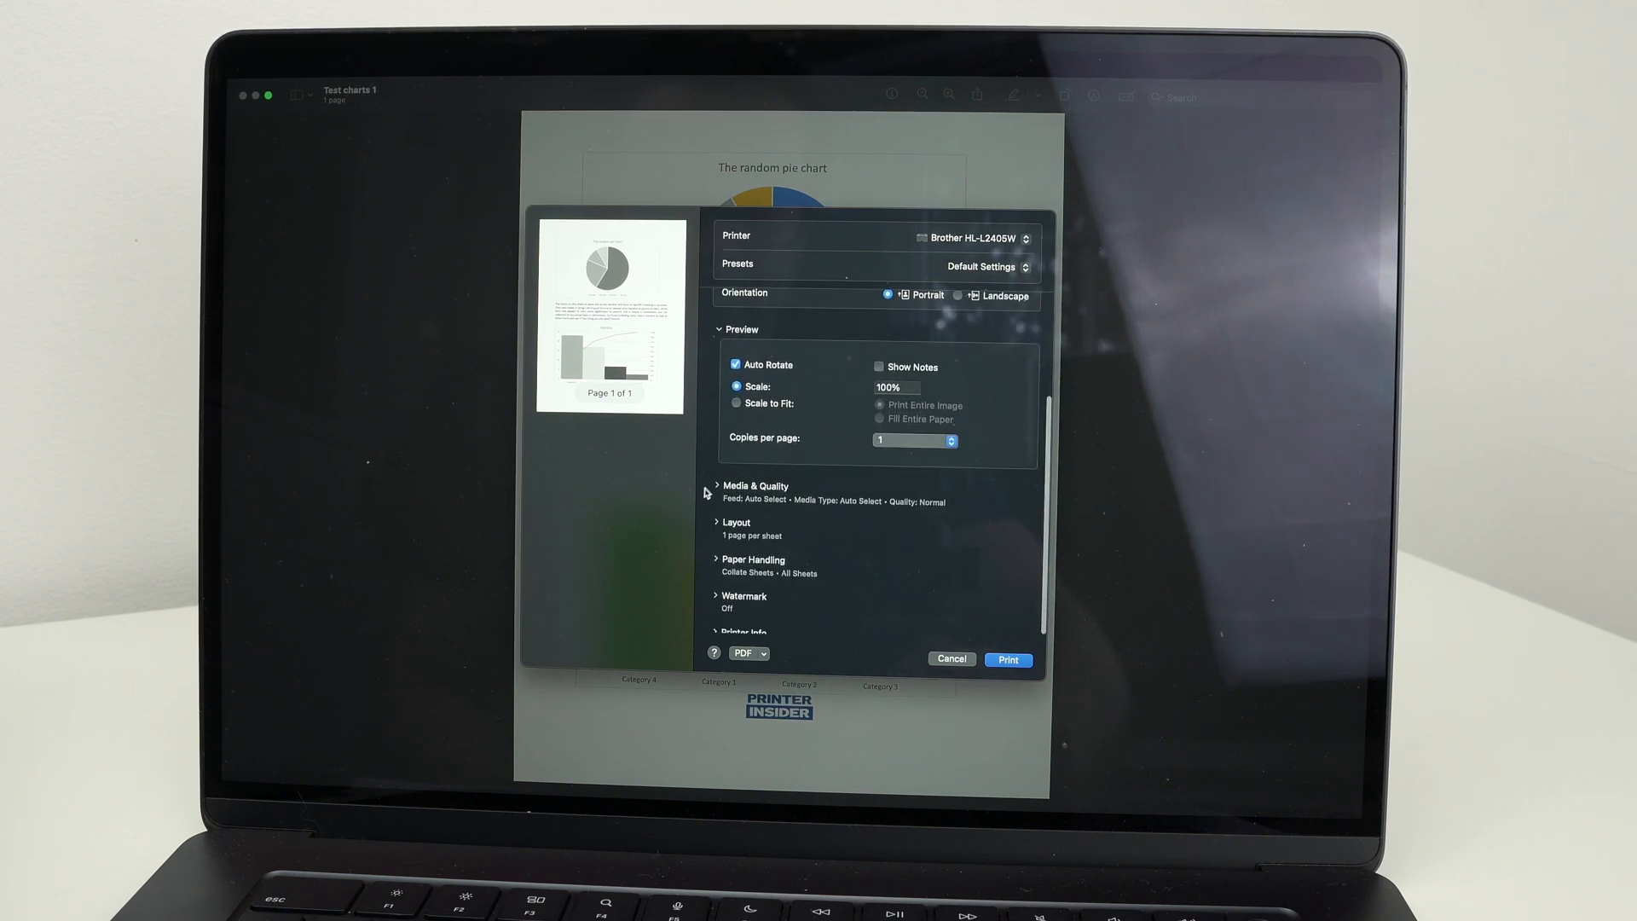
pyautogui.click(717, 486)
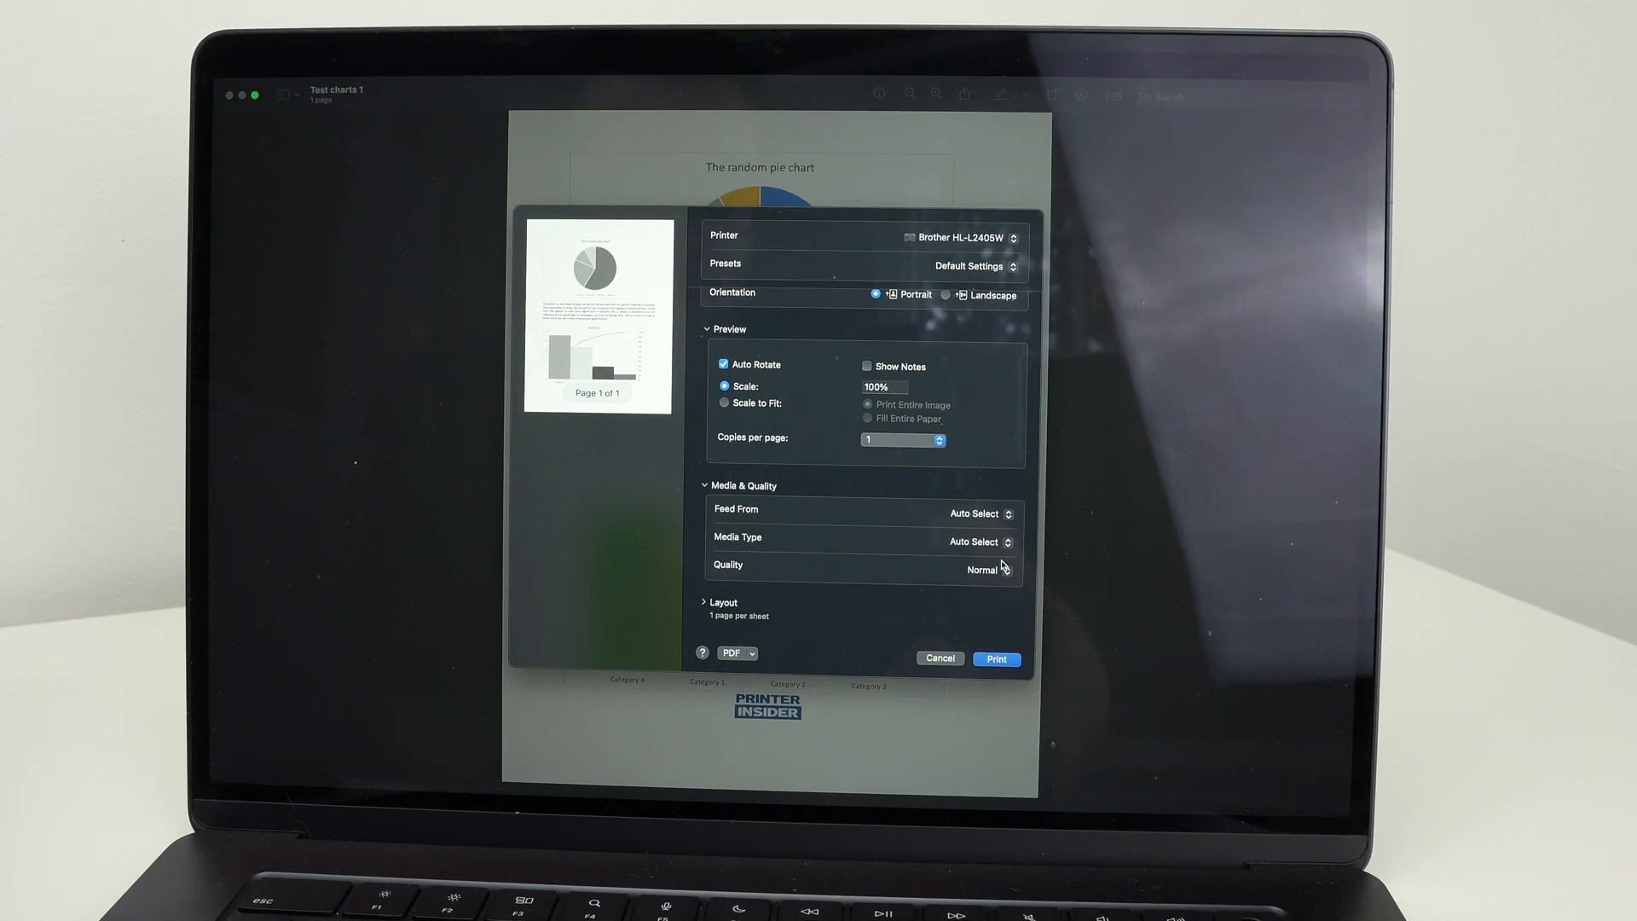
pyautogui.click(980, 569)
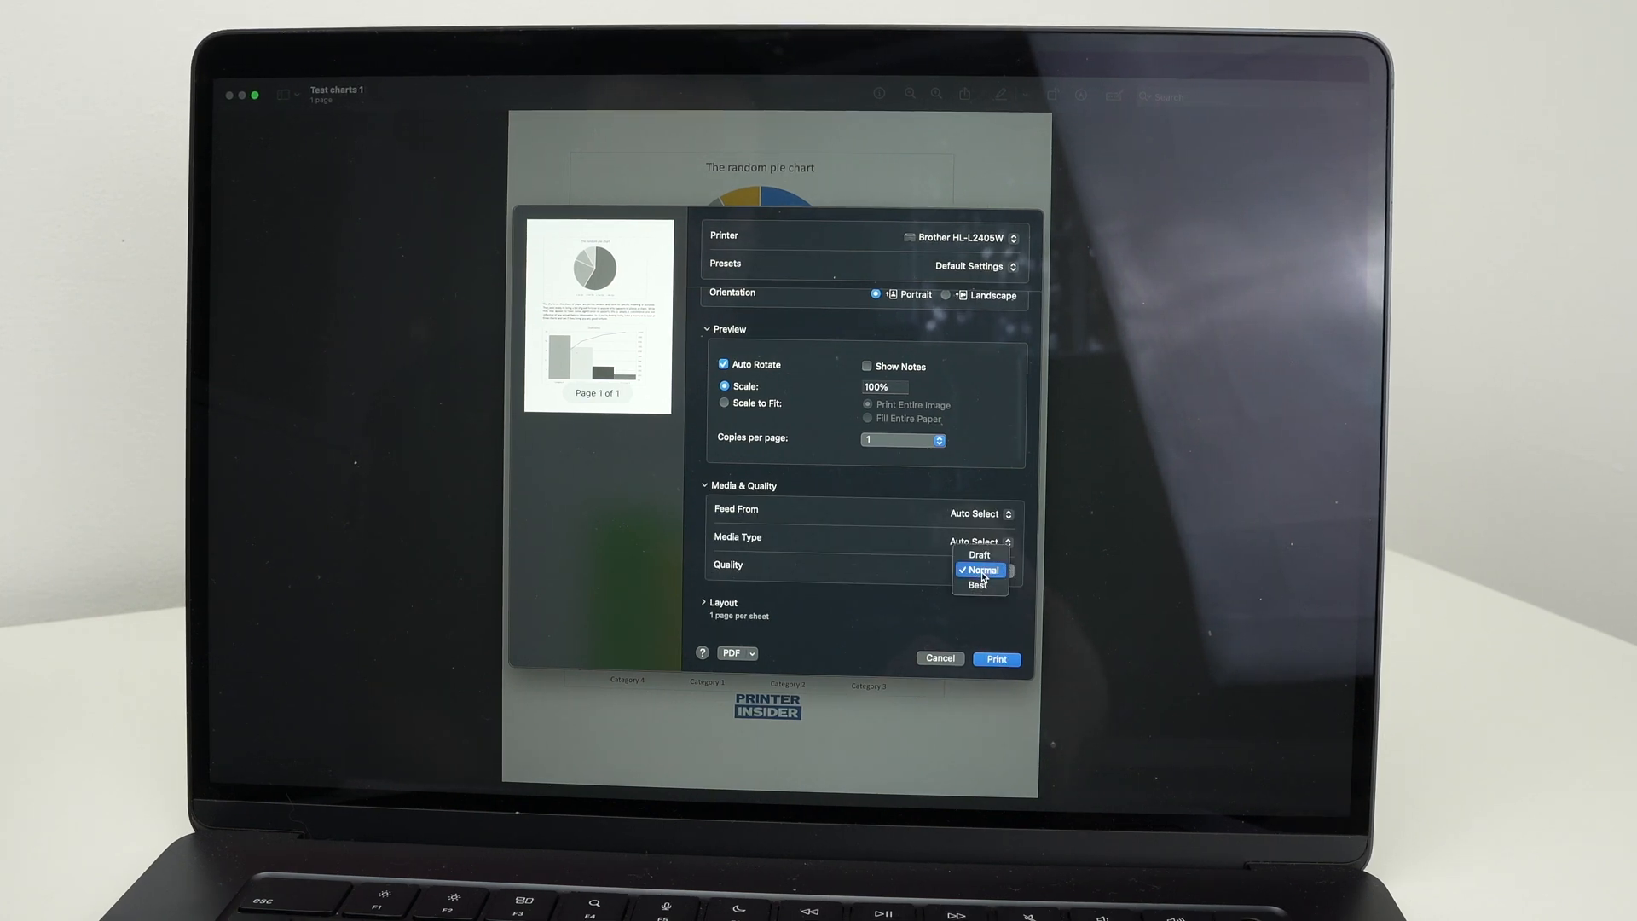
pyautogui.moveTo(981, 585)
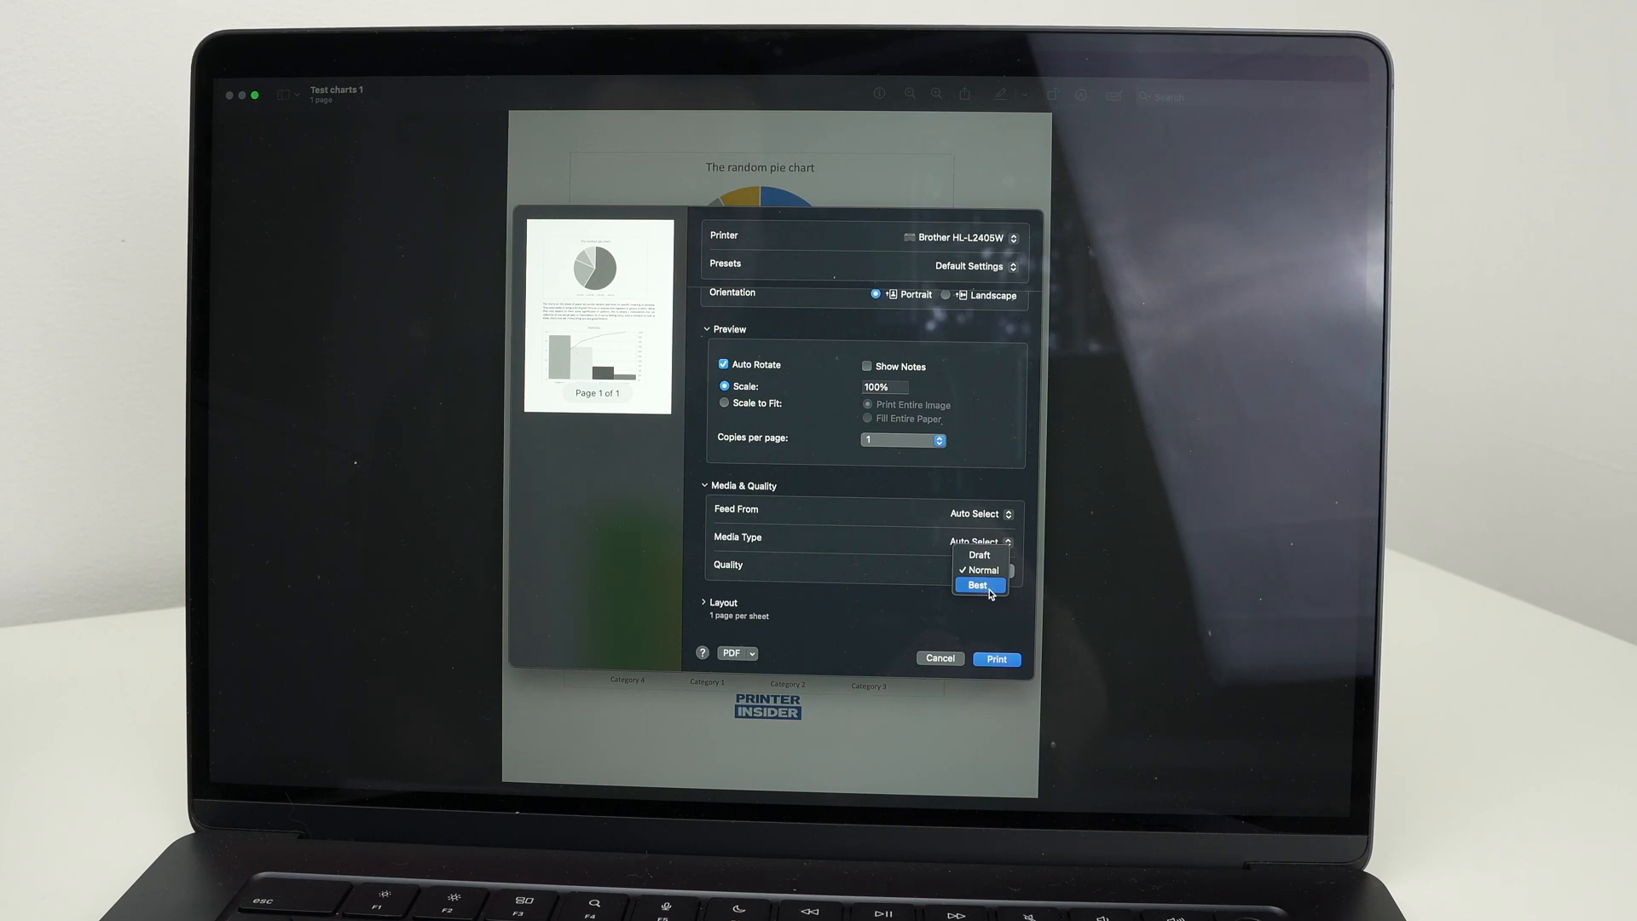
pyautogui.moveTo(978, 555)
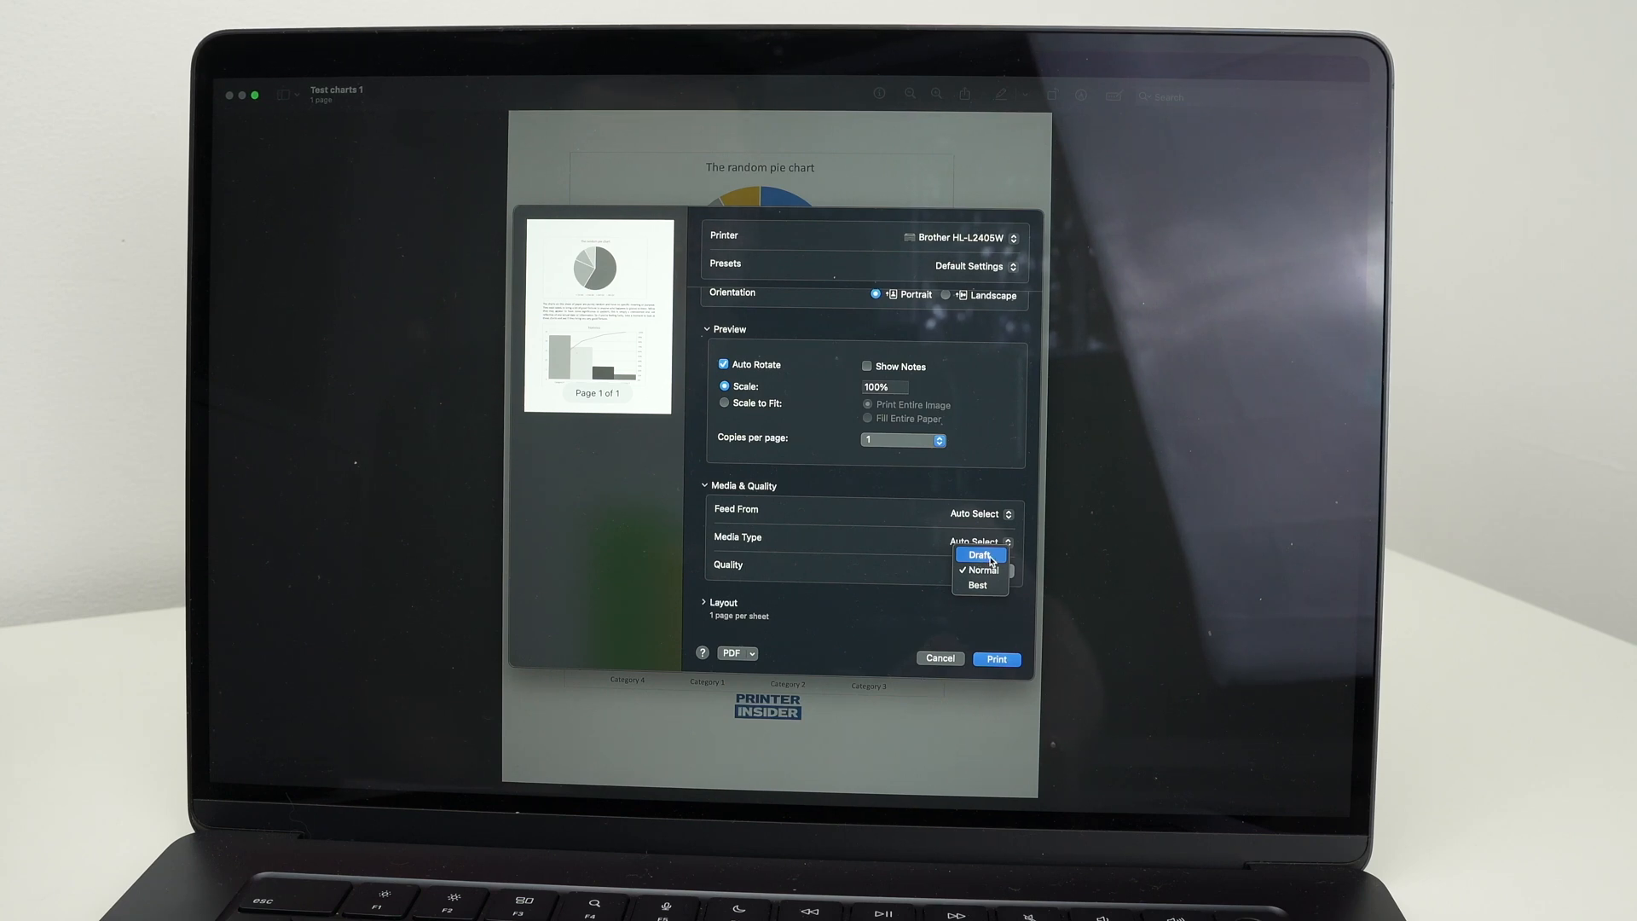
pyautogui.moveTo(979, 585)
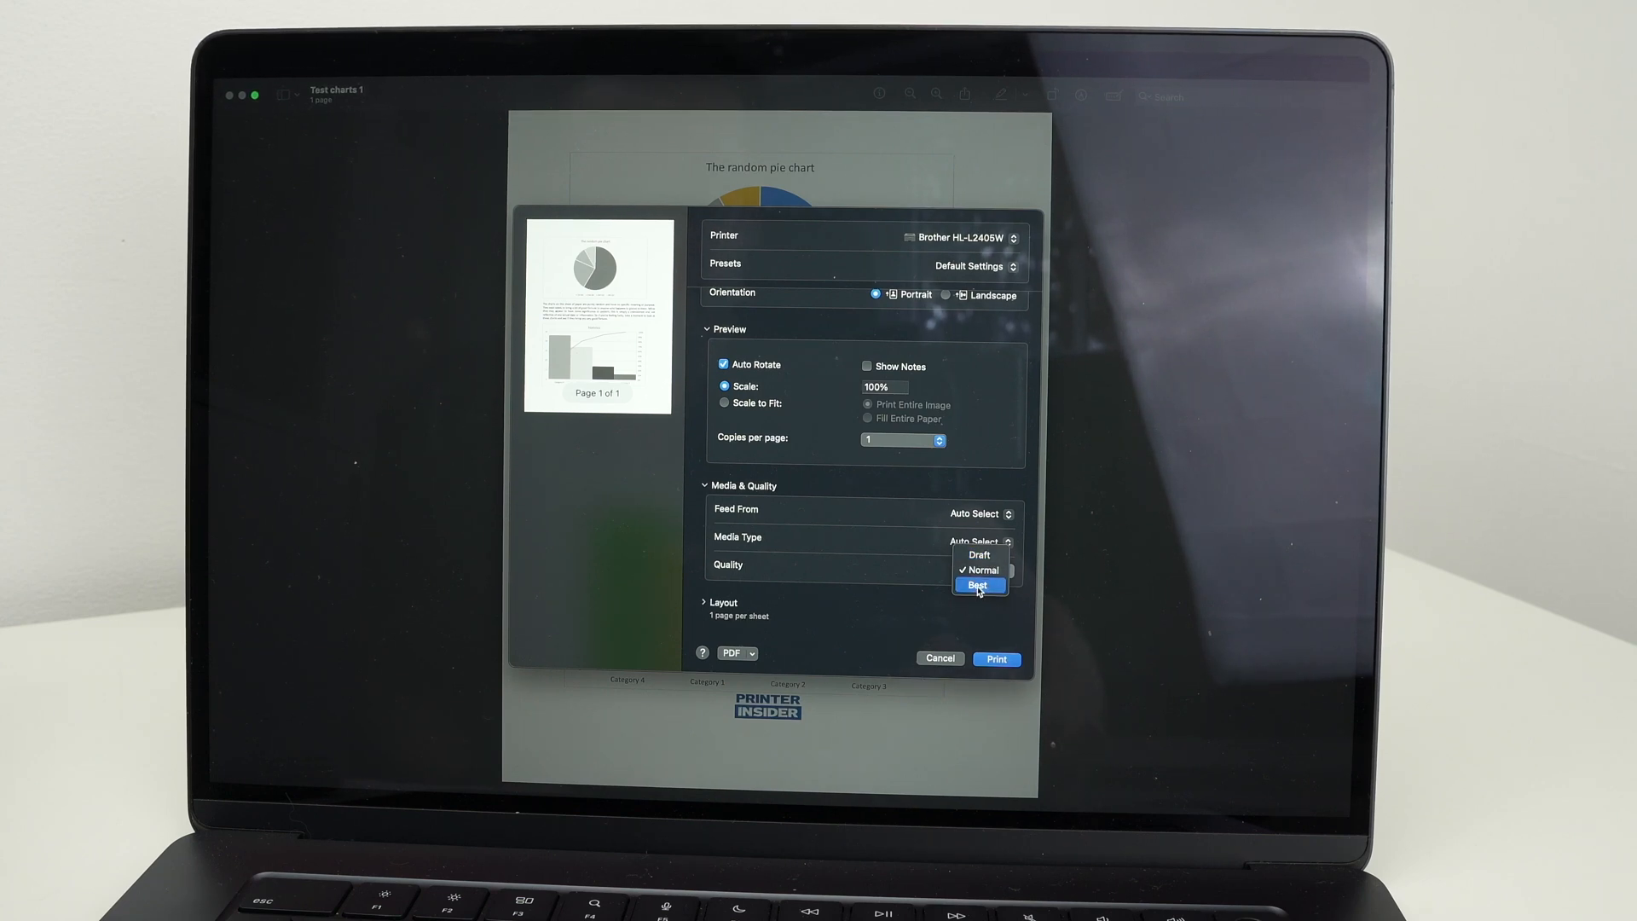